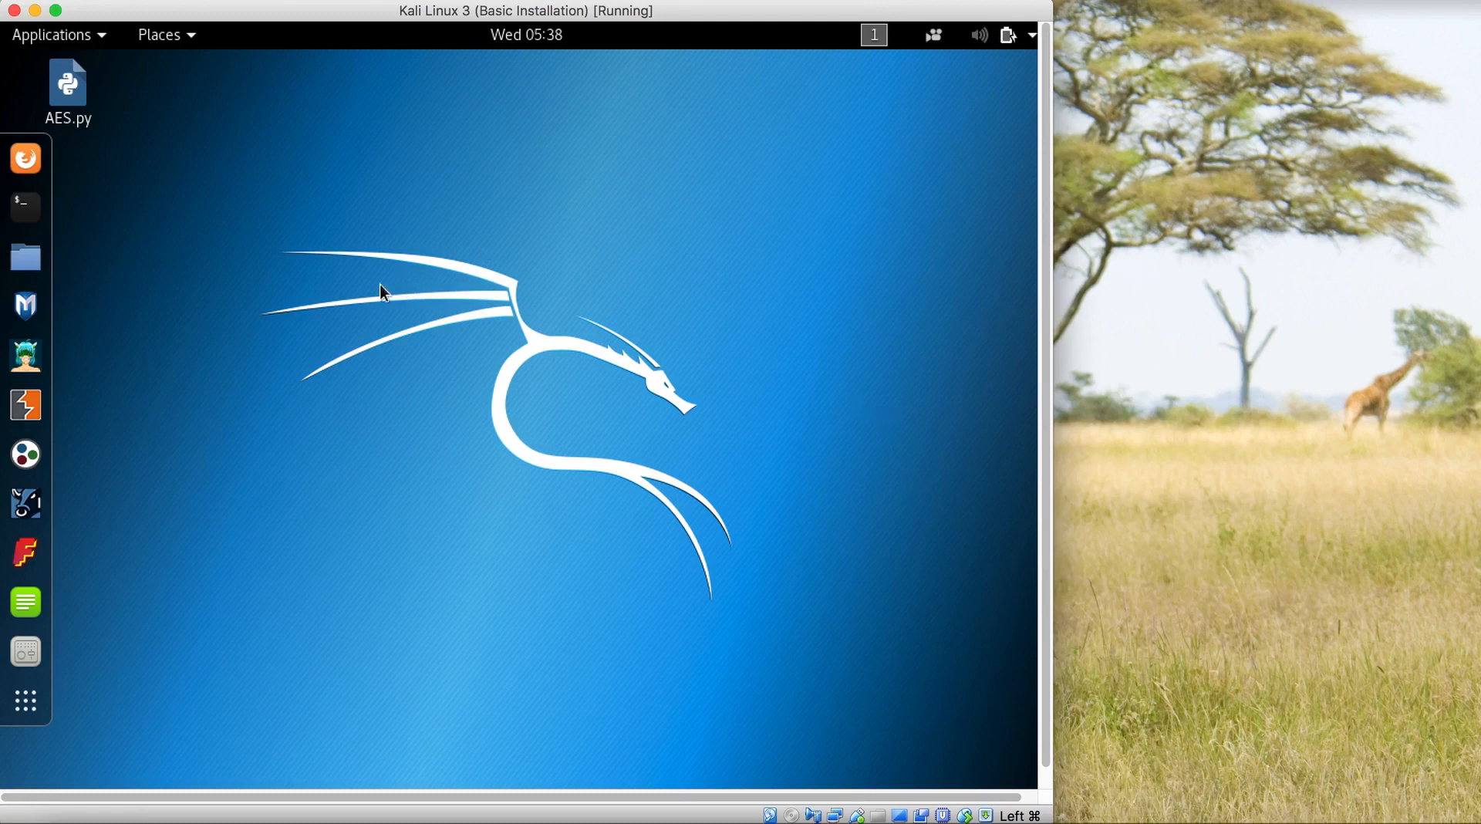
{"action": "mouse_move", "coordinate": [756, 275]}
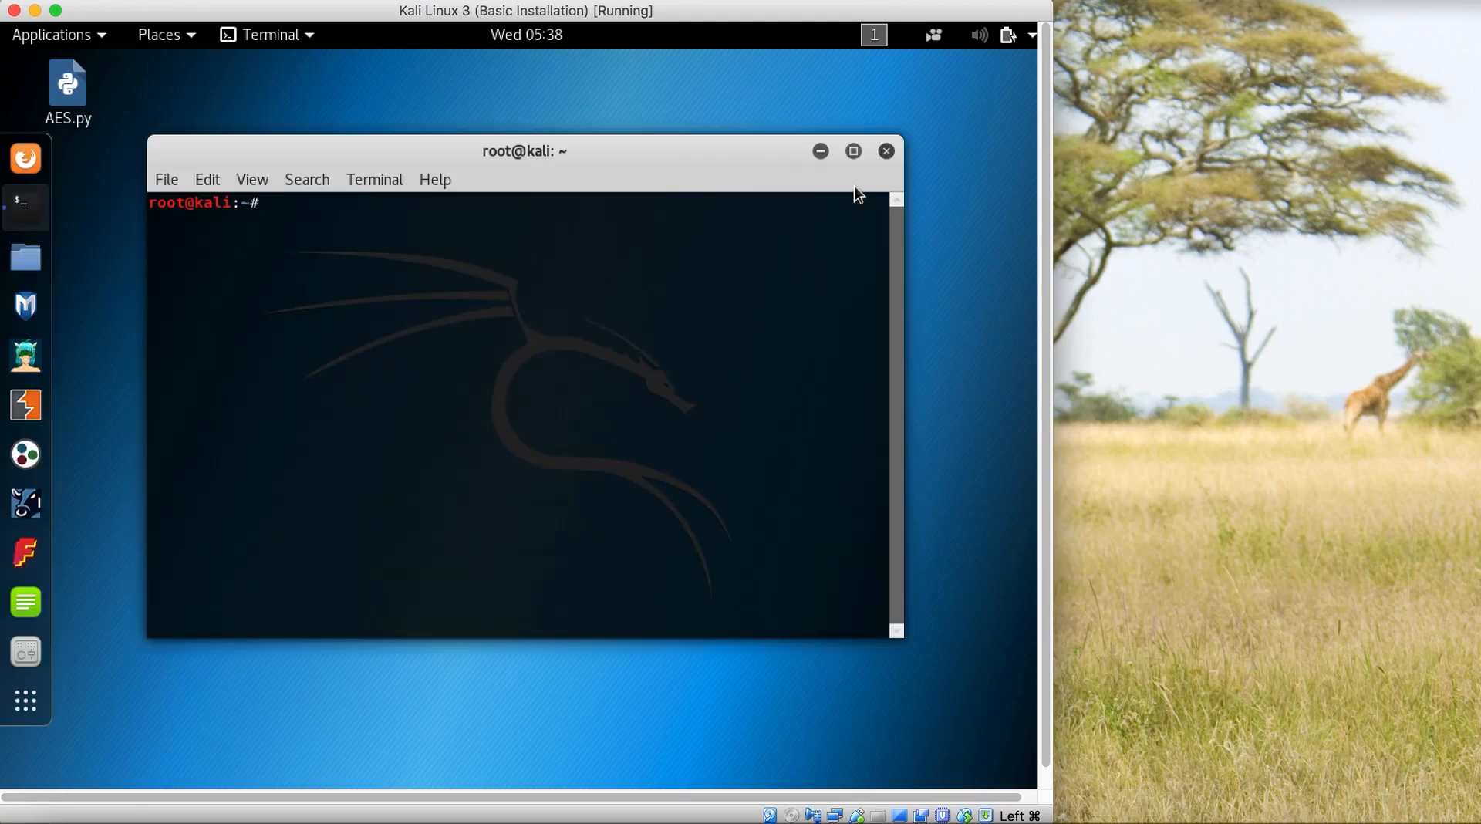
Change into the Desktop folder and start a nano command for the script
{"action": "type", "text": "cd Desktop"}
{"action": "type", "text": "ls"}
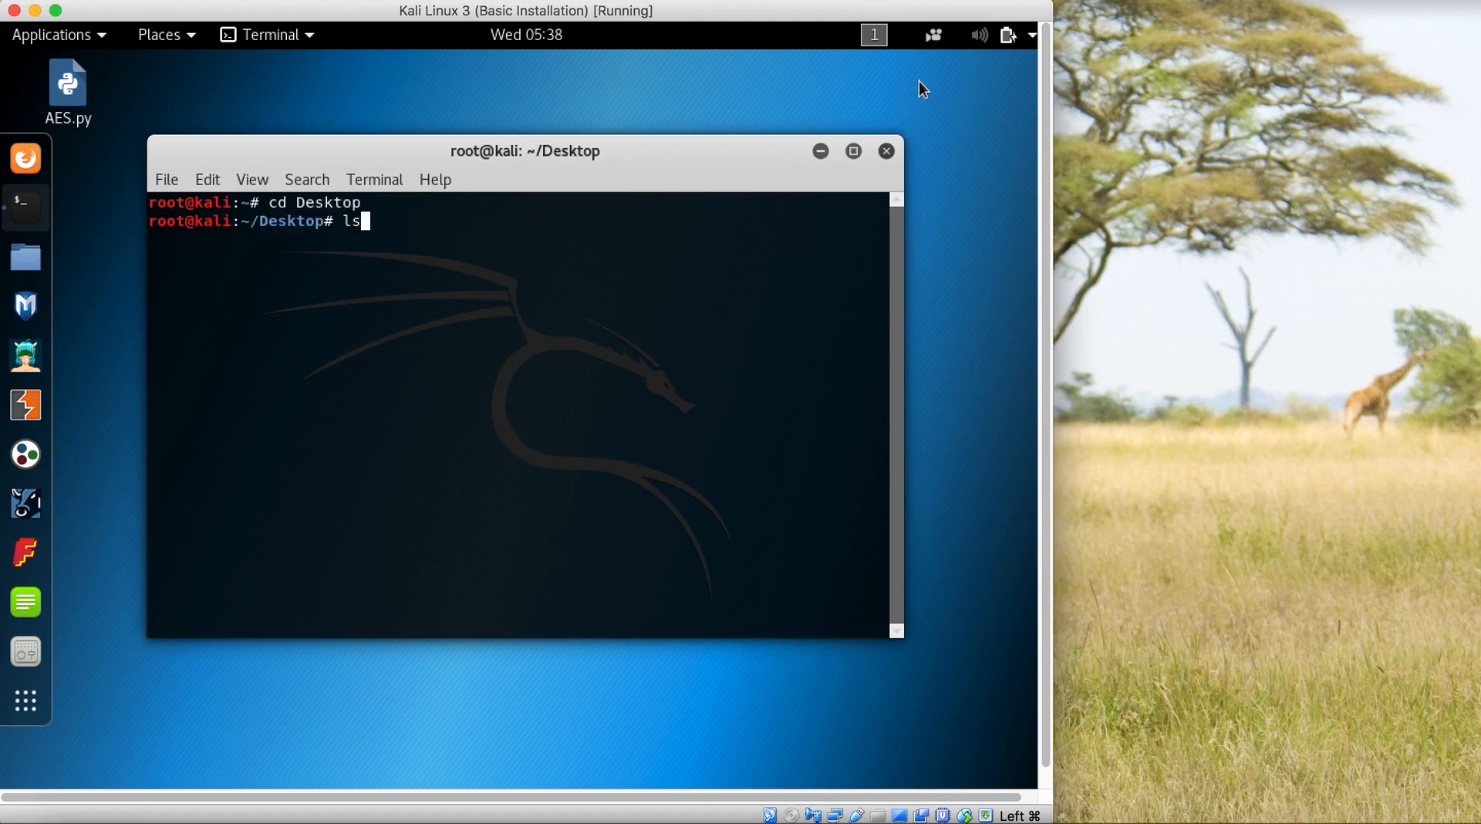
{"action": "type", "text": "nano"}
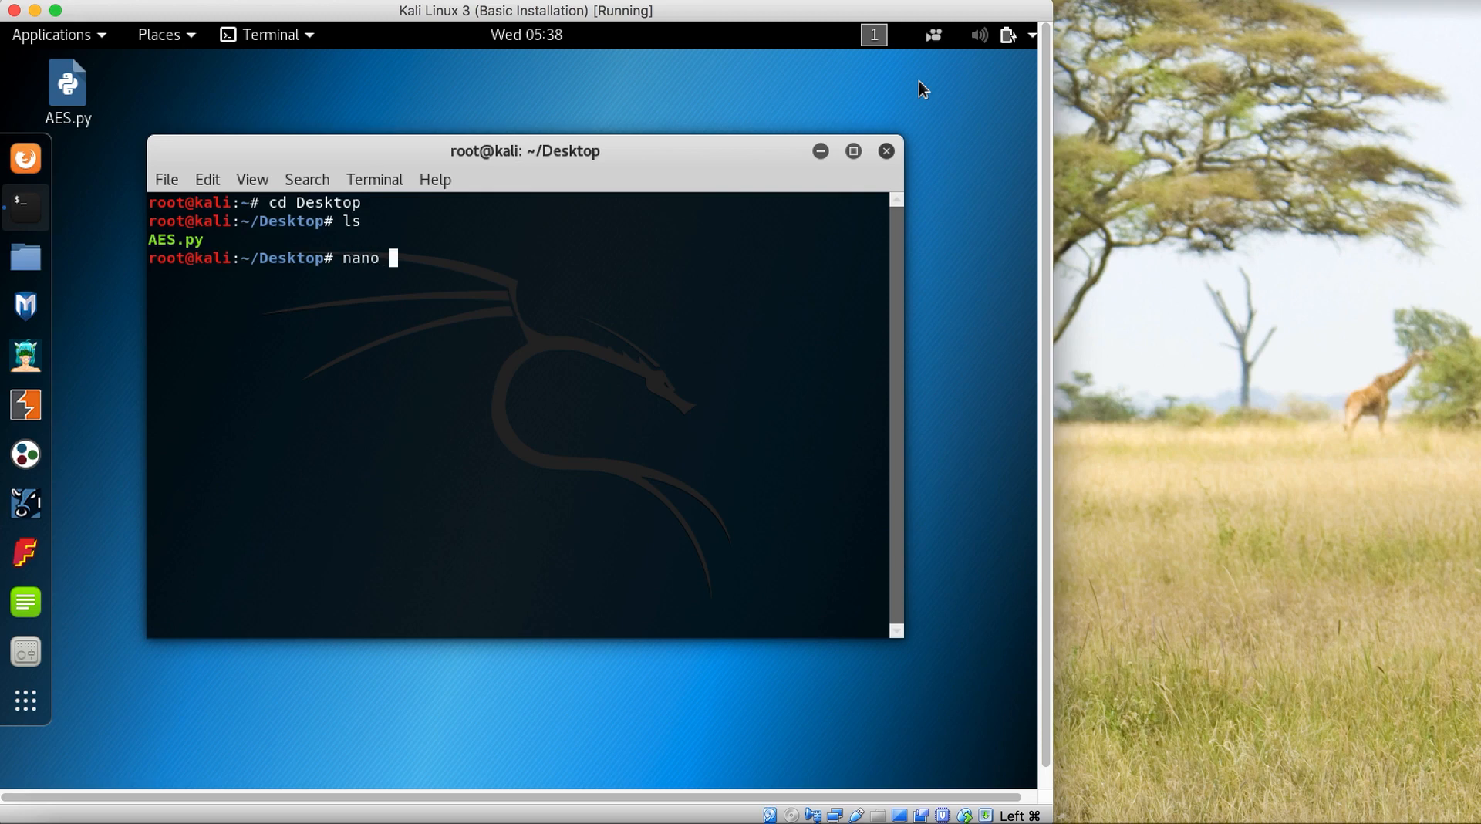
Load AES.py into nano to show its key, plaintext and ciphertext code
{"action": "type", "text": "AES.py"}
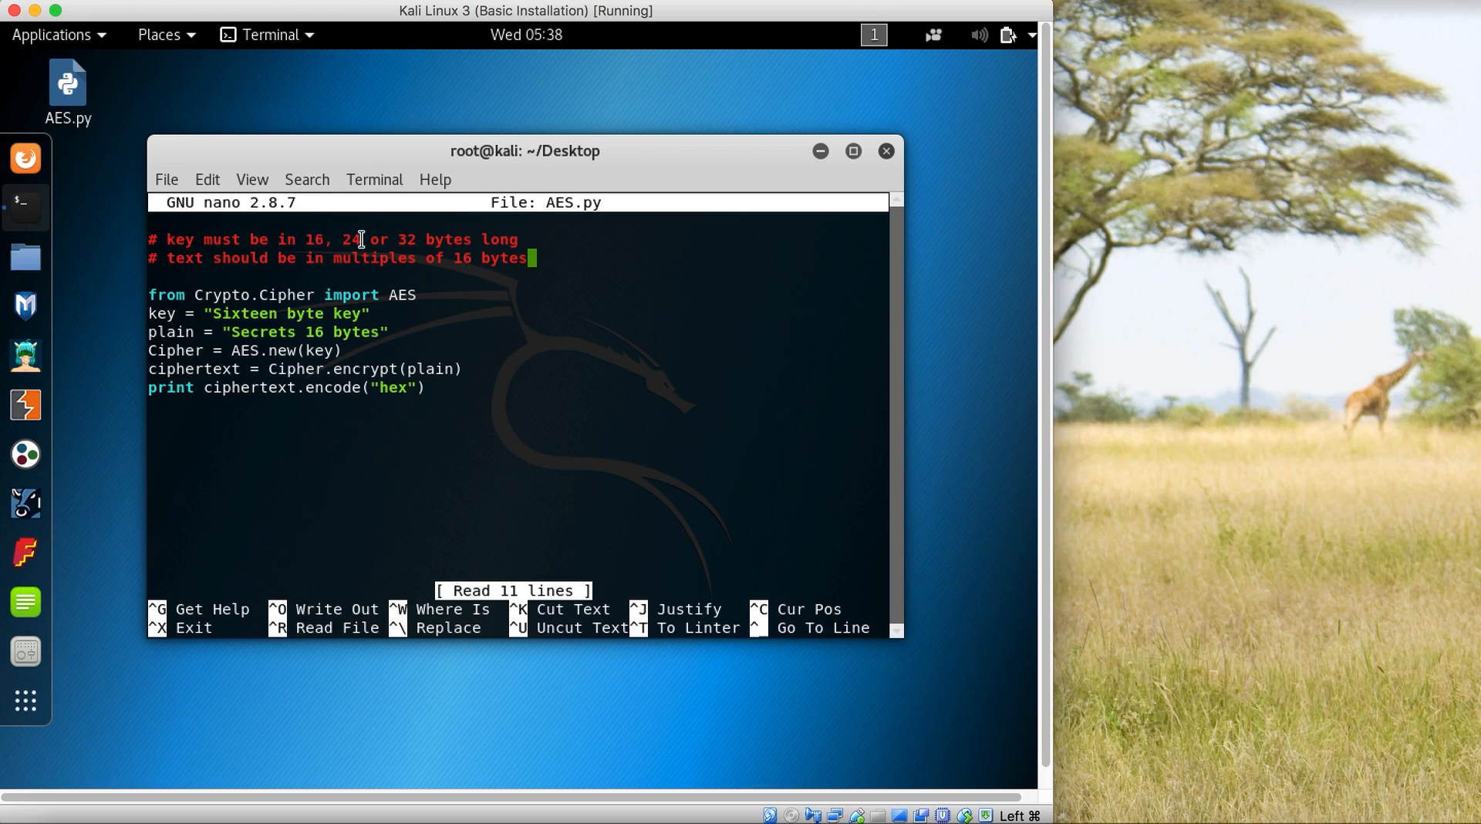
{"action": "mouse_move", "coordinate": [406, 239]}
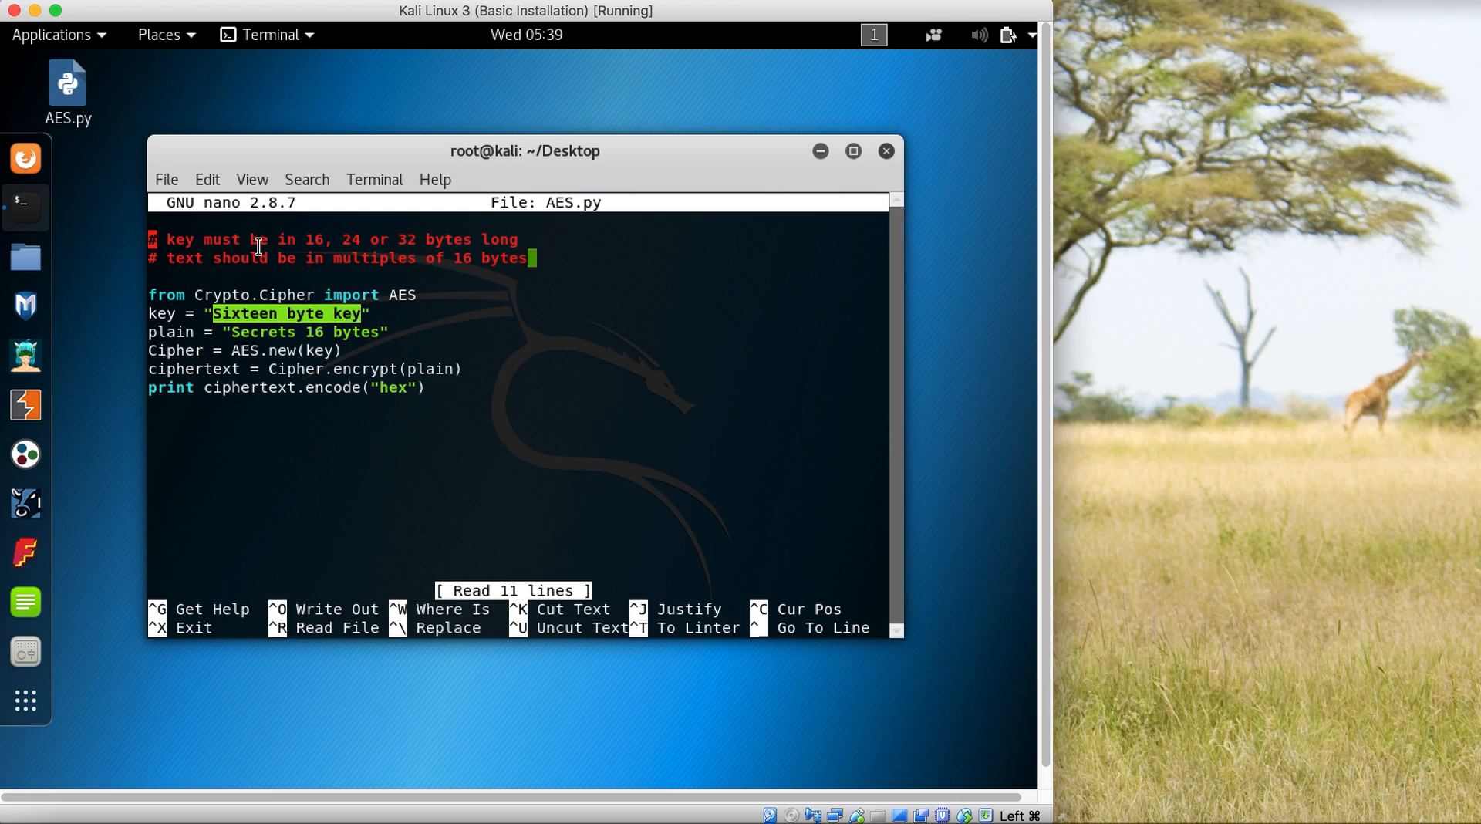
{"action": "mouse_move", "coordinate": [472, 240]}
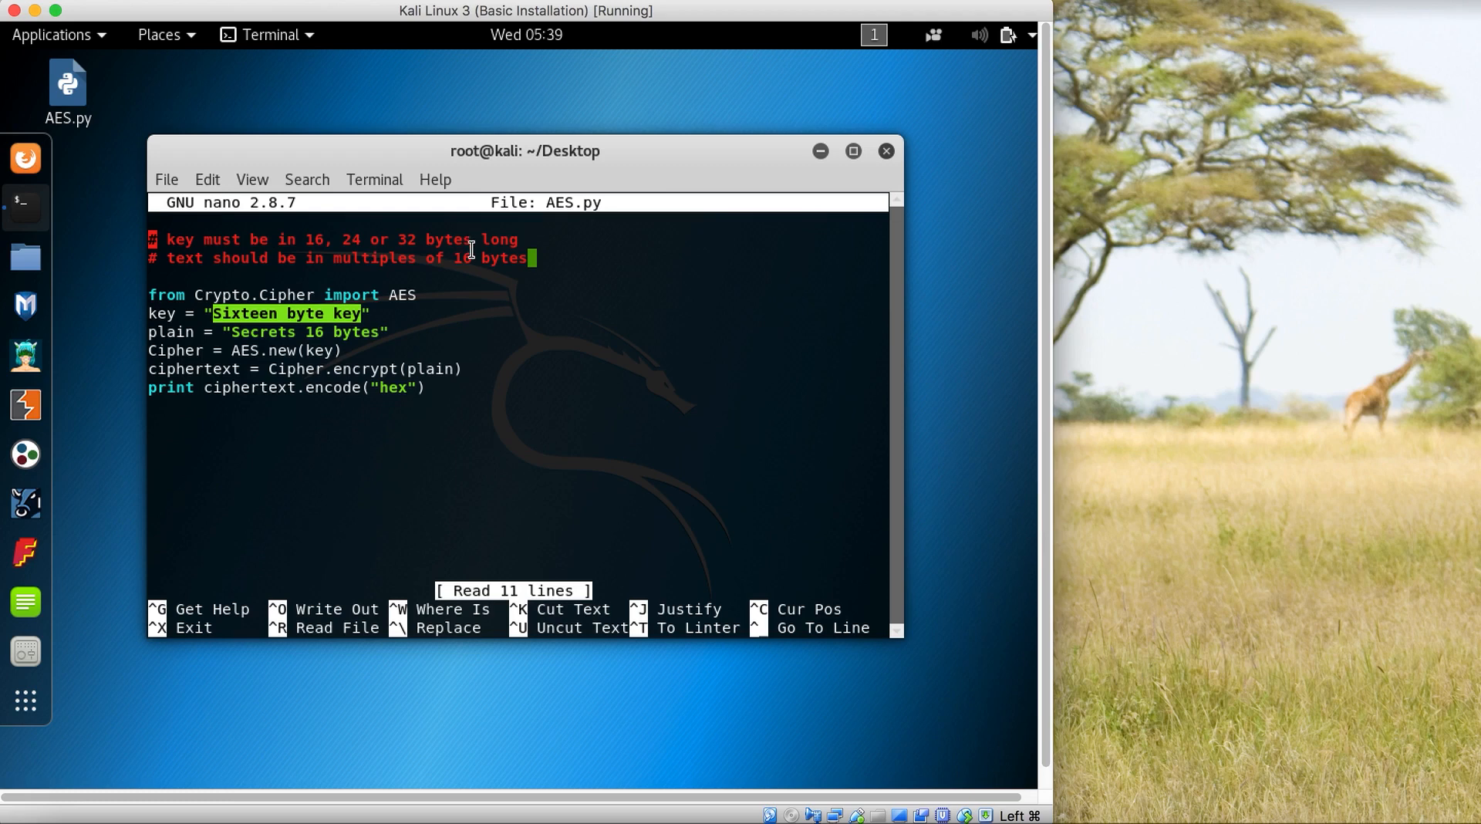
{"action": "mouse_move", "coordinate": [468, 265]}
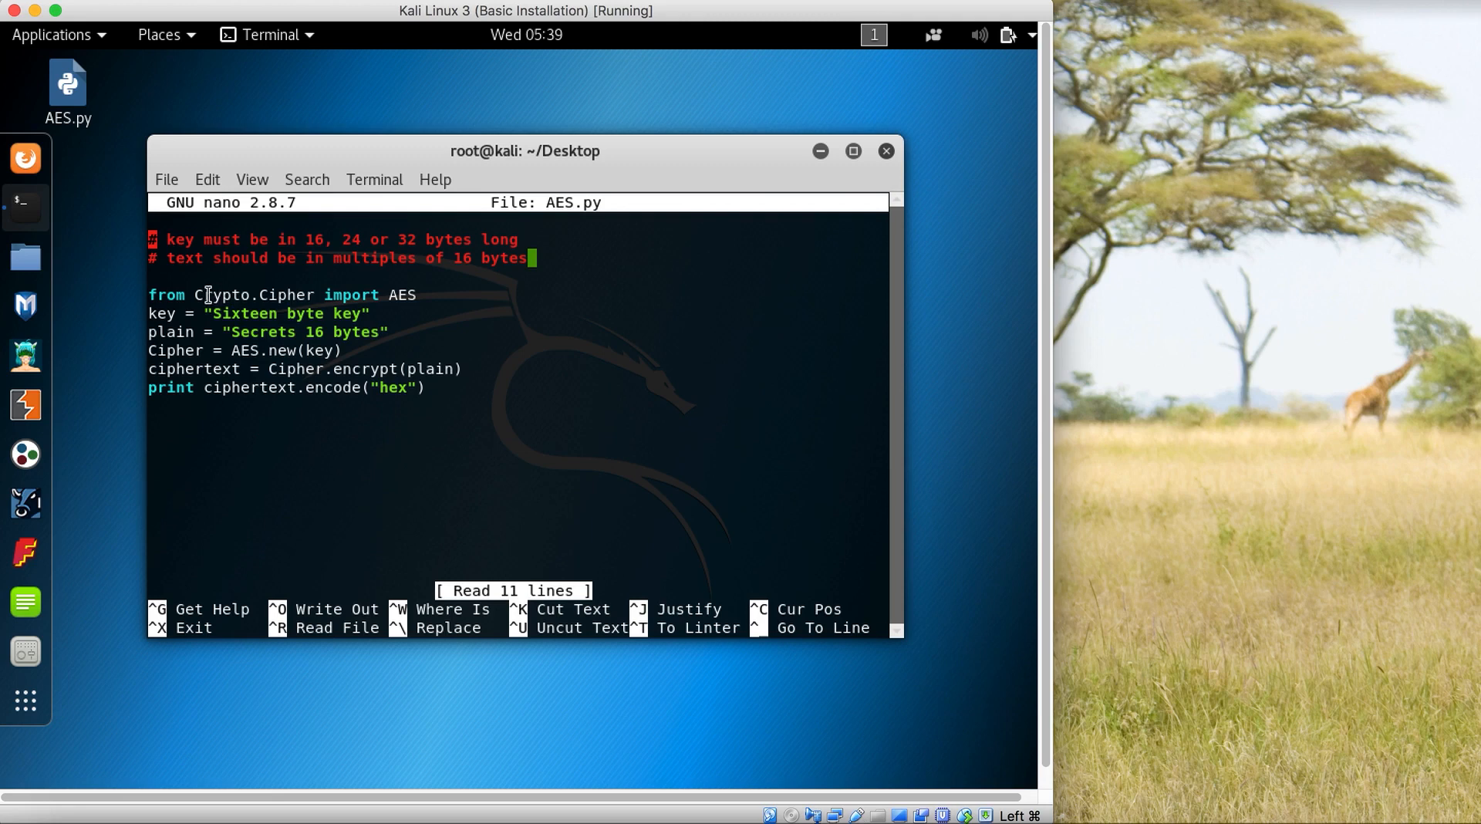
{"action": "double_click", "coordinate": [232, 295]}
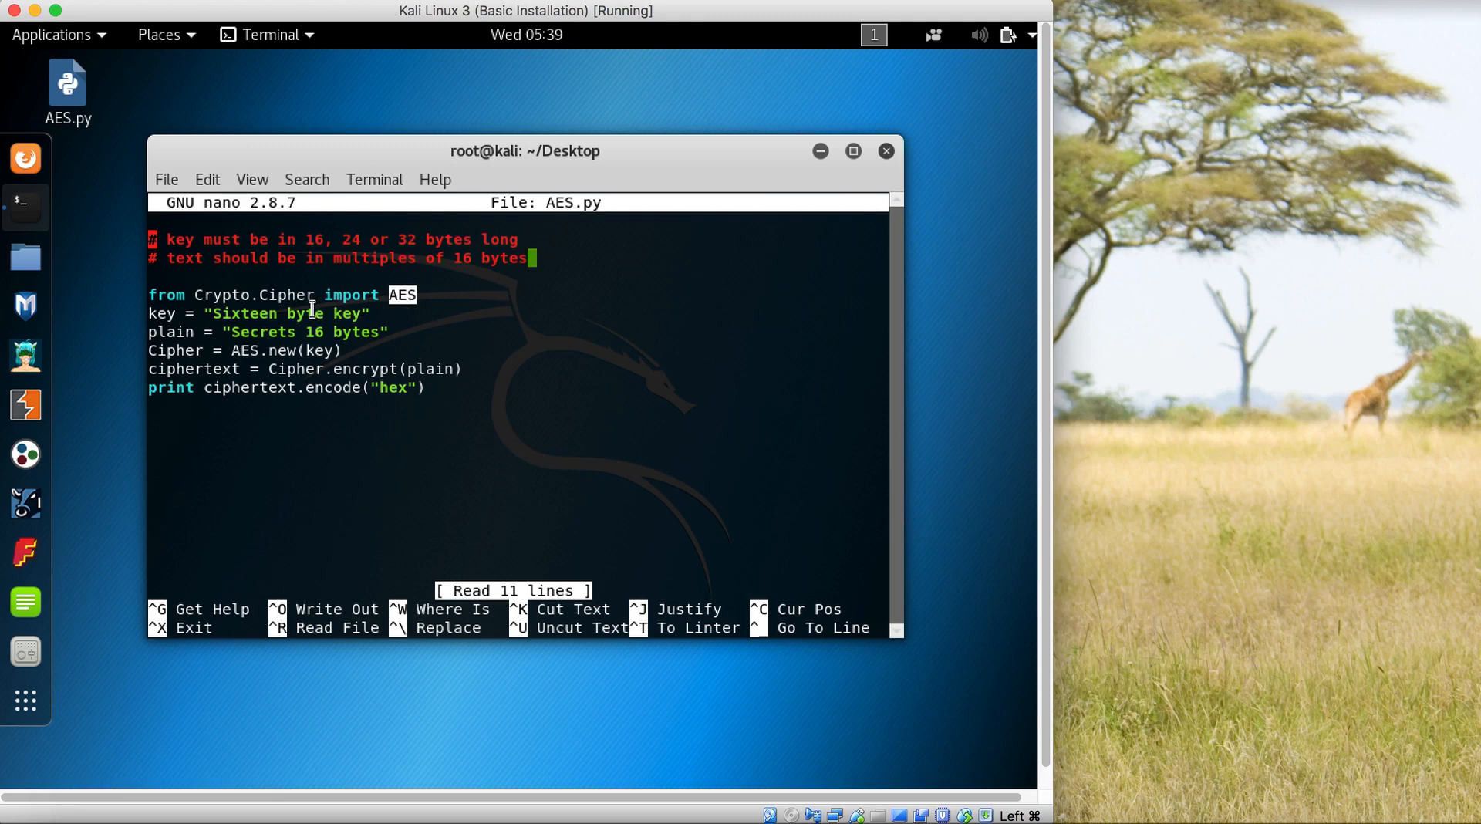
{"action": "mouse_move", "coordinate": [151, 313]}
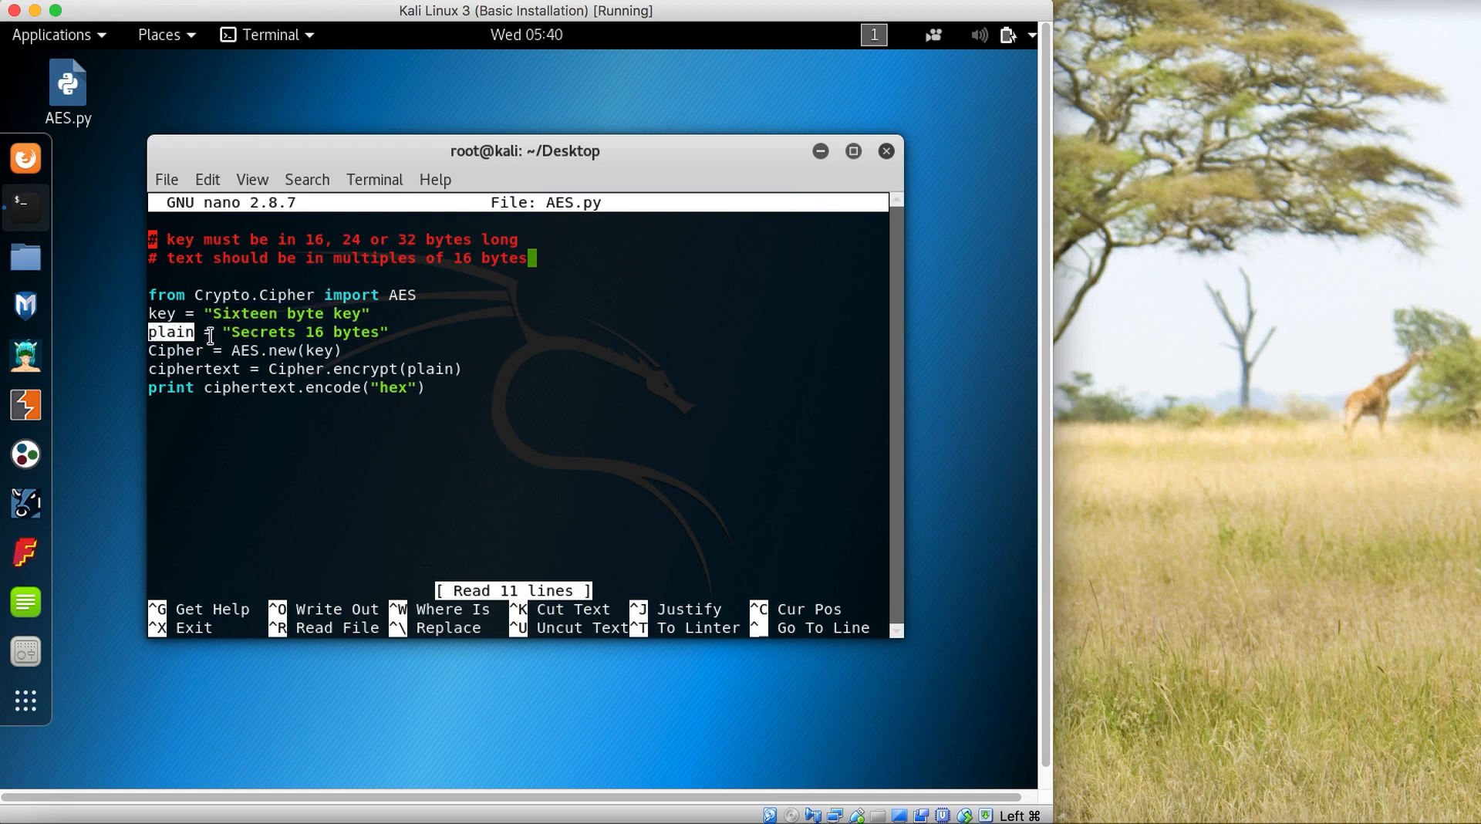
{"action": "double_click", "coordinate": [259, 332]}
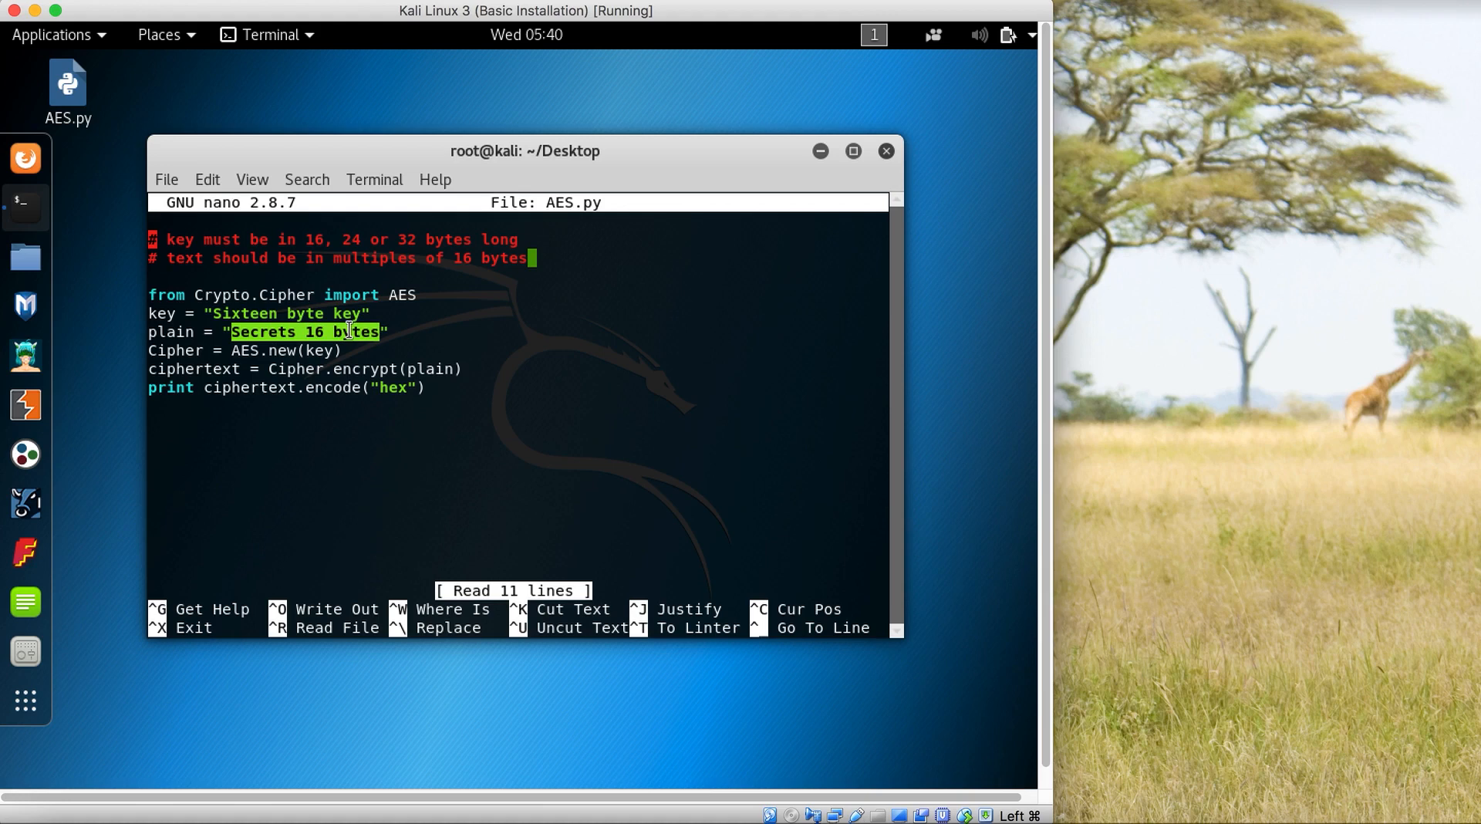
{"action": "mouse_move", "coordinate": [202, 356]}
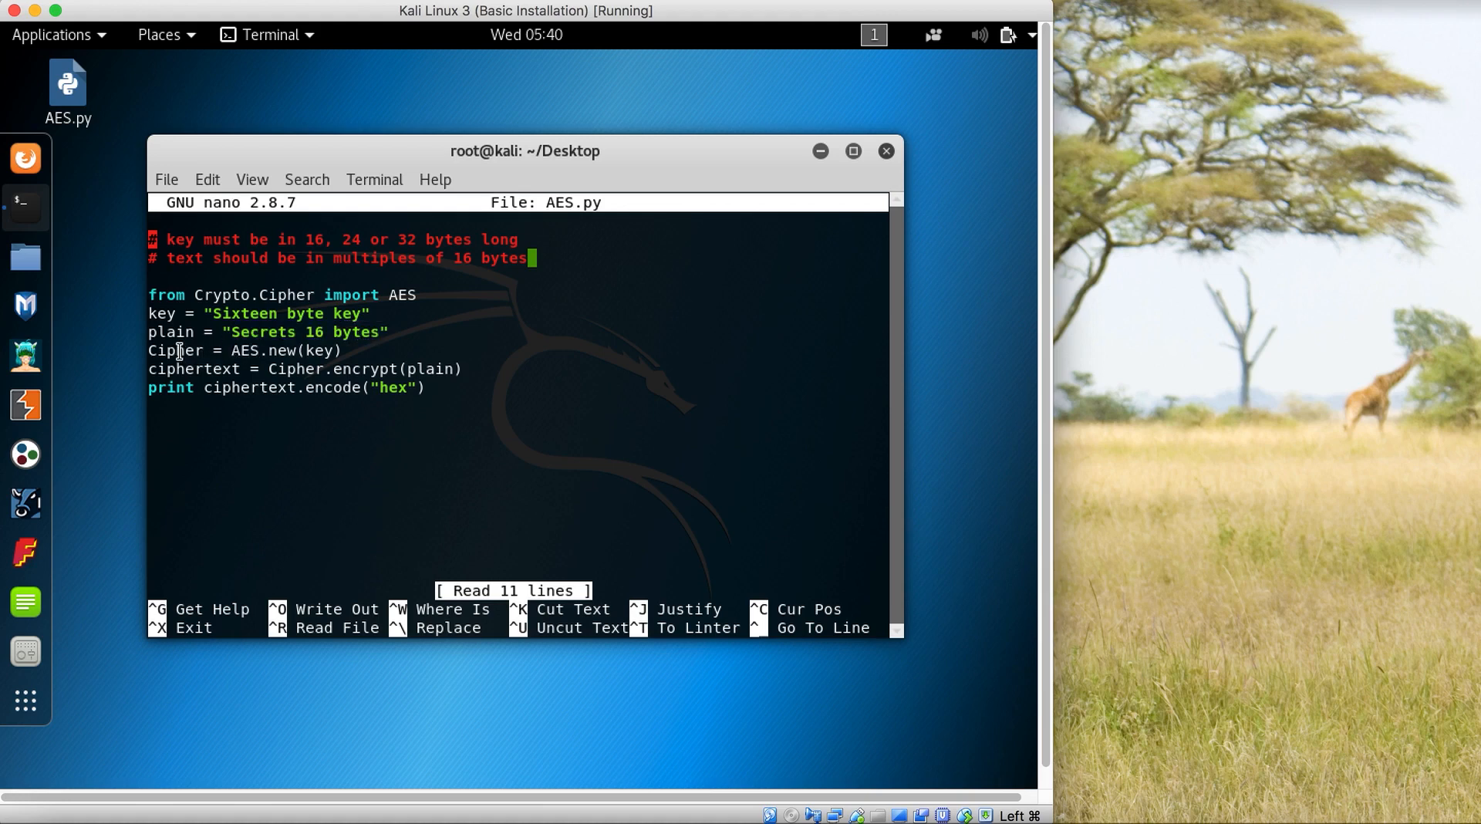
{"action": "double_click", "coordinate": [176, 352]}
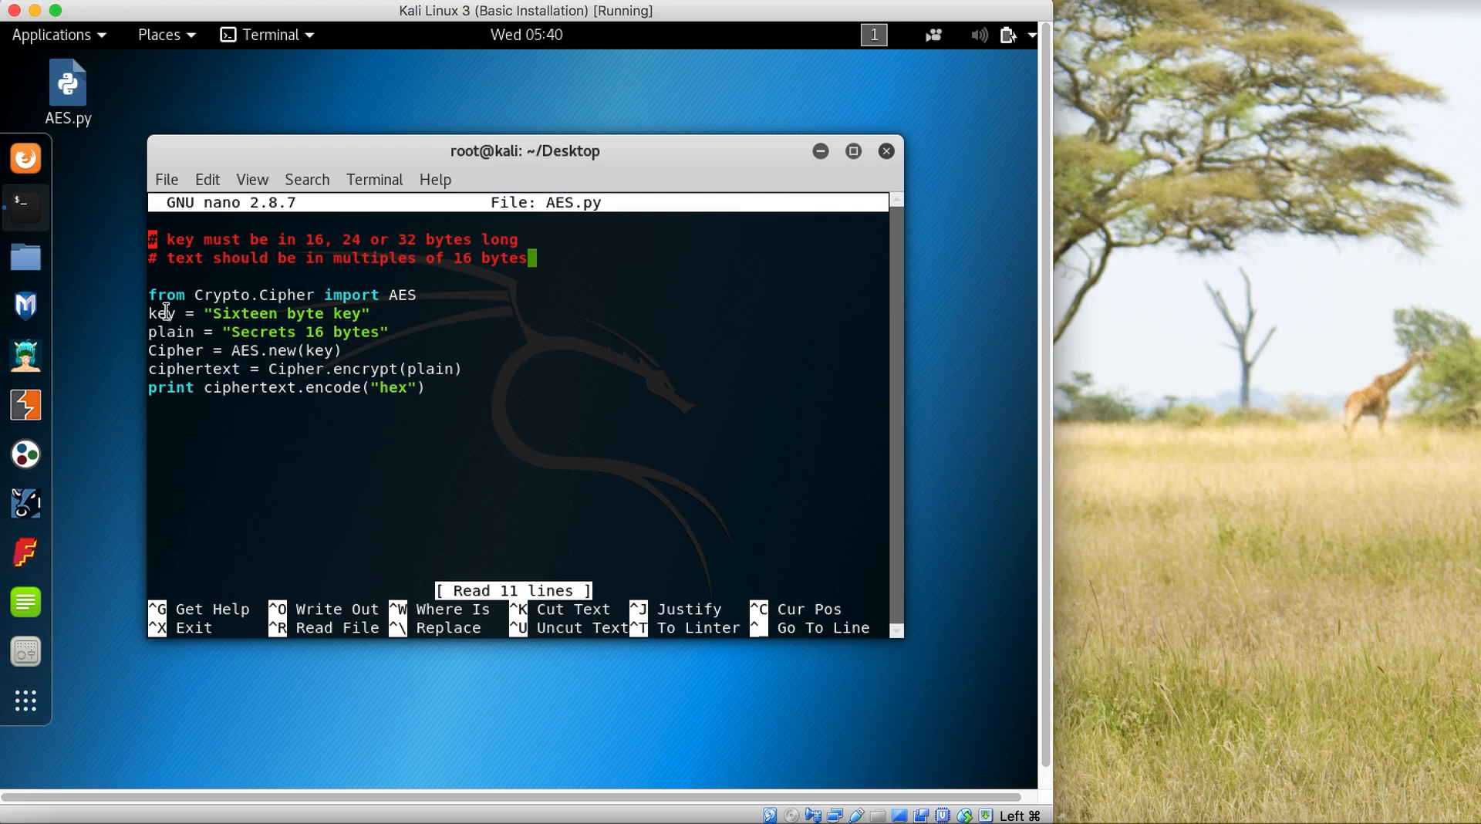
{"action": "double_click", "coordinate": [159, 313]}
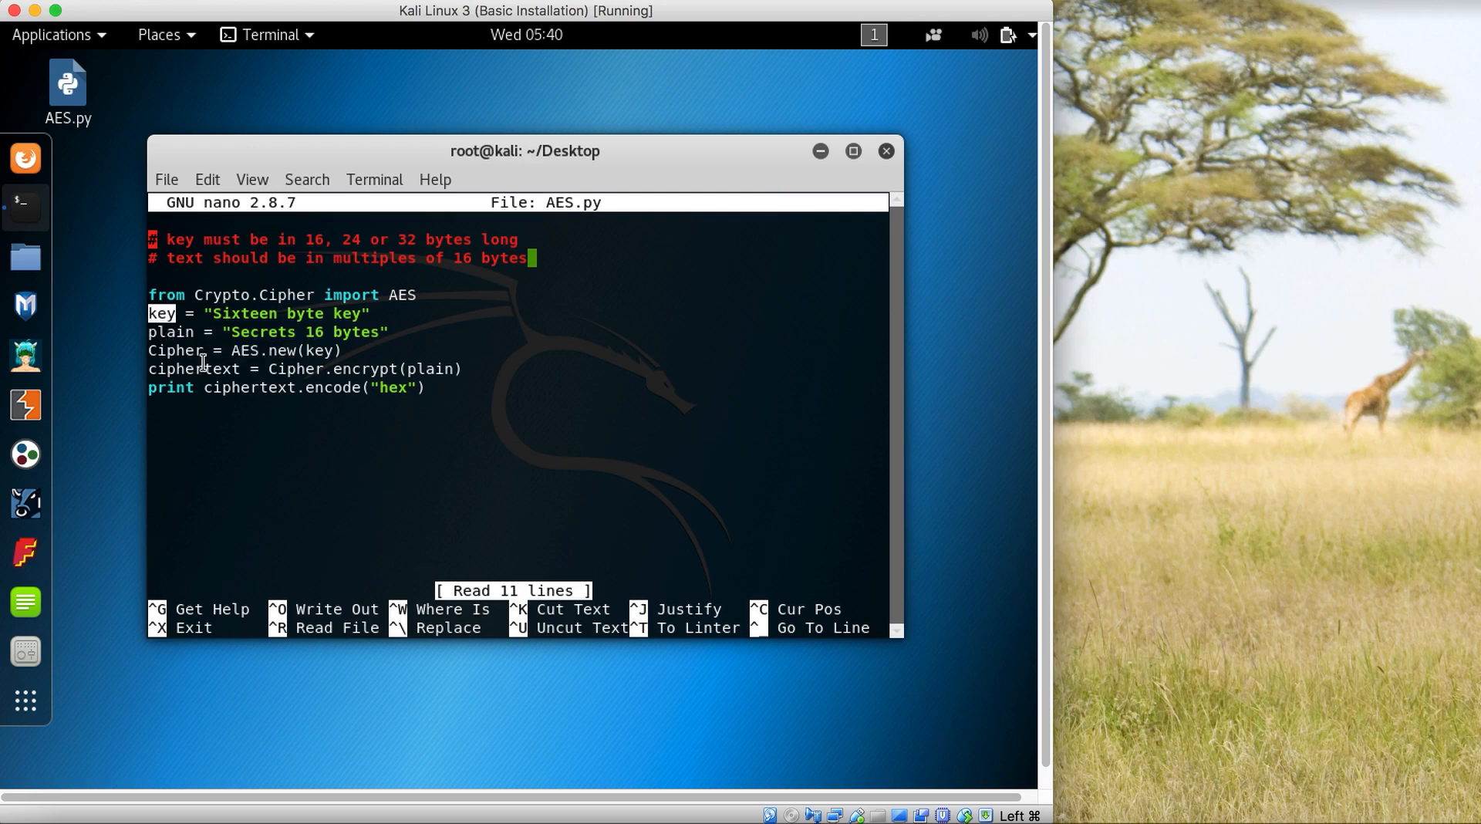
{"action": "double_click", "coordinate": [176, 350]}
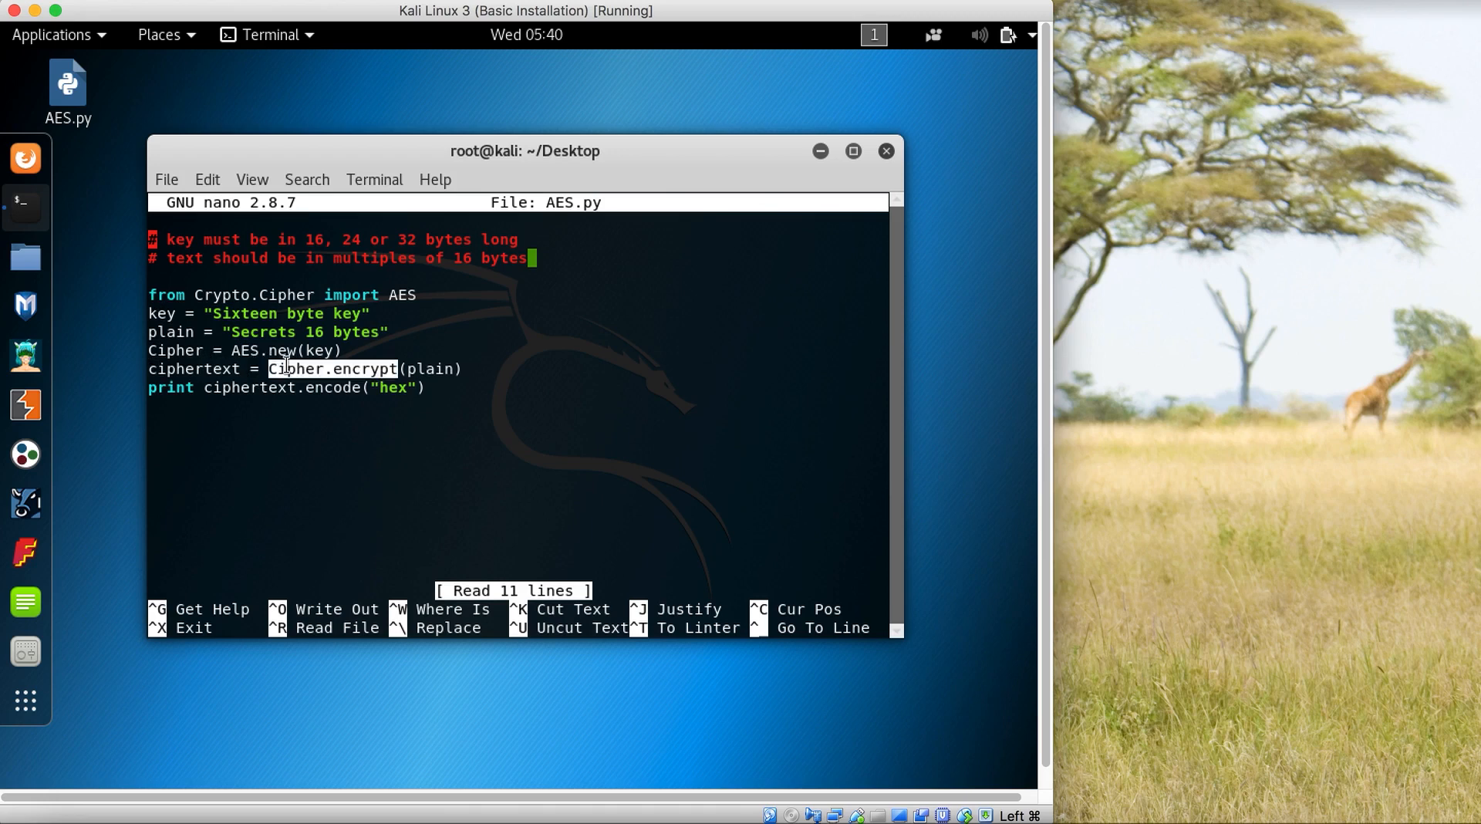
{"action": "mouse_move", "coordinate": [358, 369]}
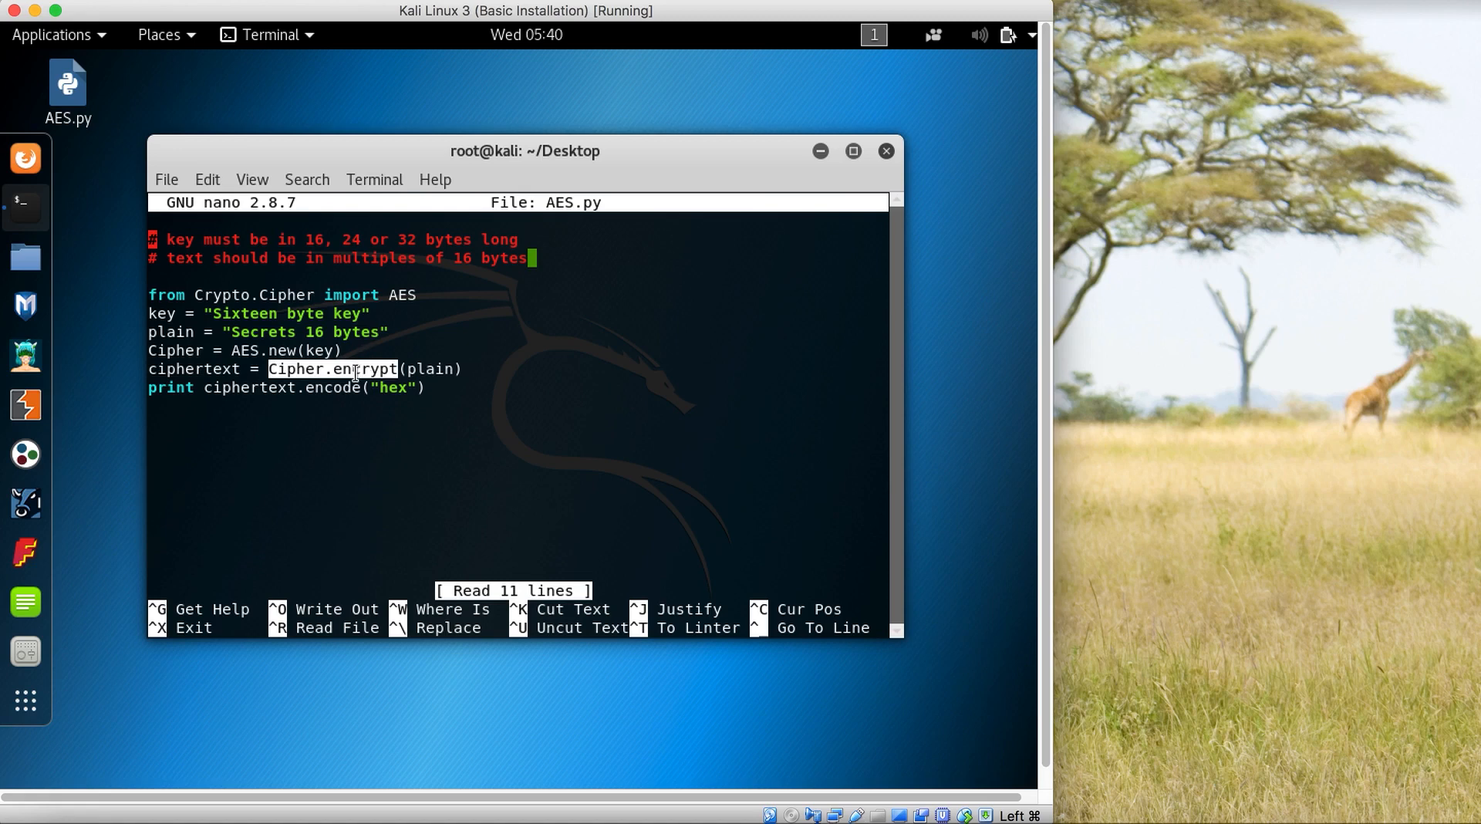
{"action": "mouse_move", "coordinate": [251, 369]}
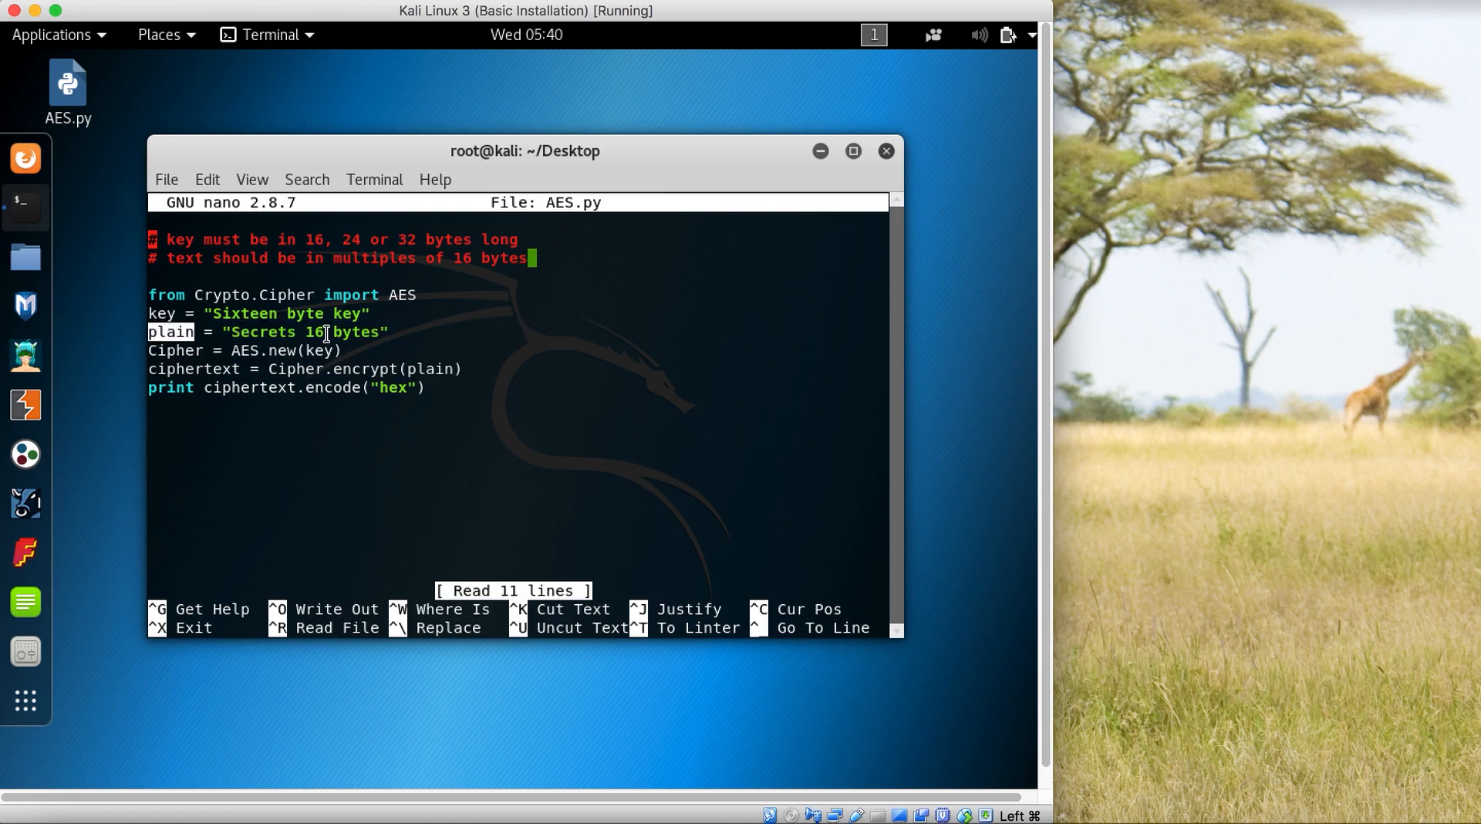
{"action": "mouse_move", "coordinate": [154, 389]}
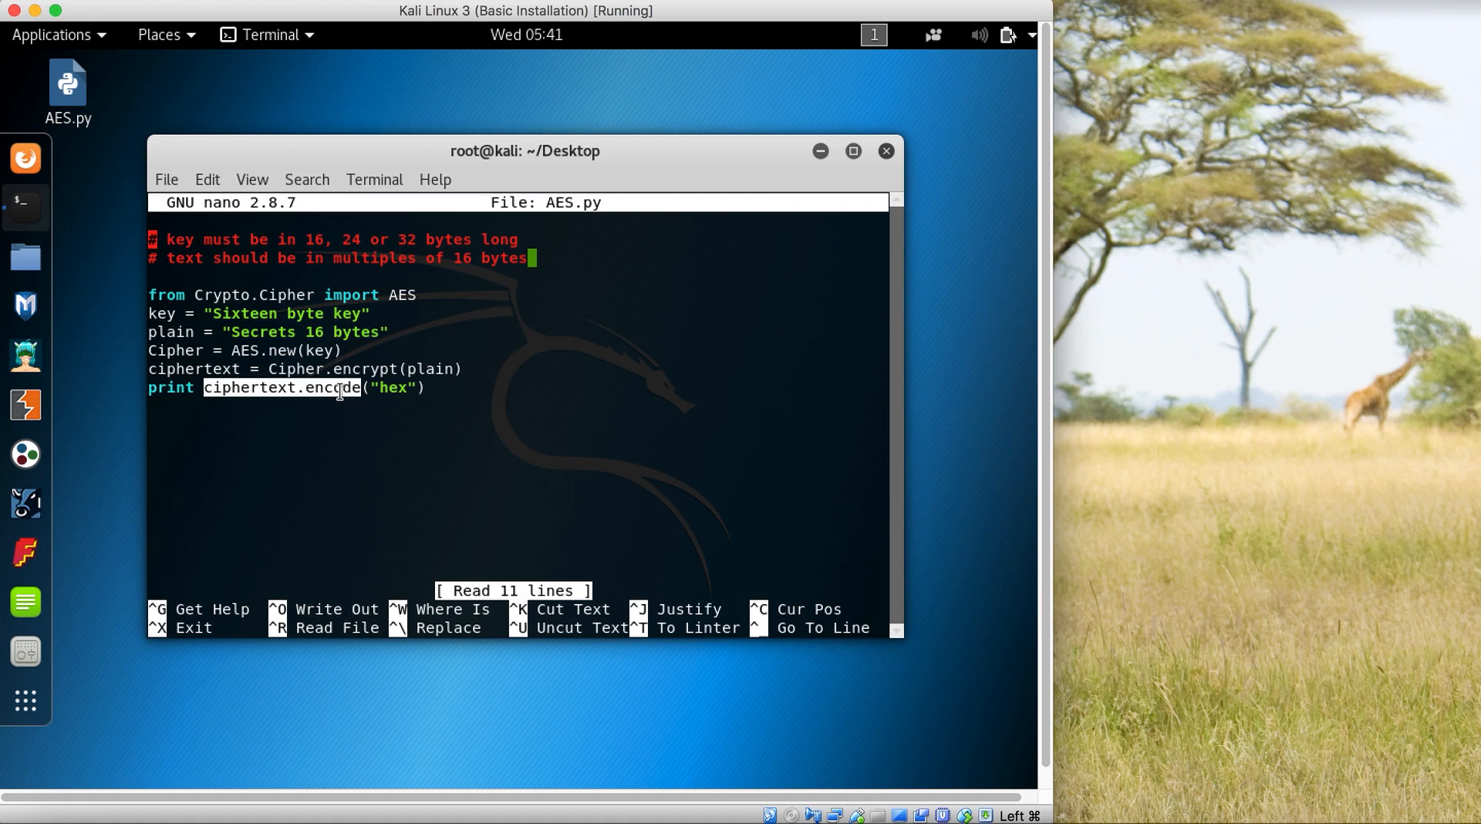
{"action": "double_click", "coordinate": [392, 388]}
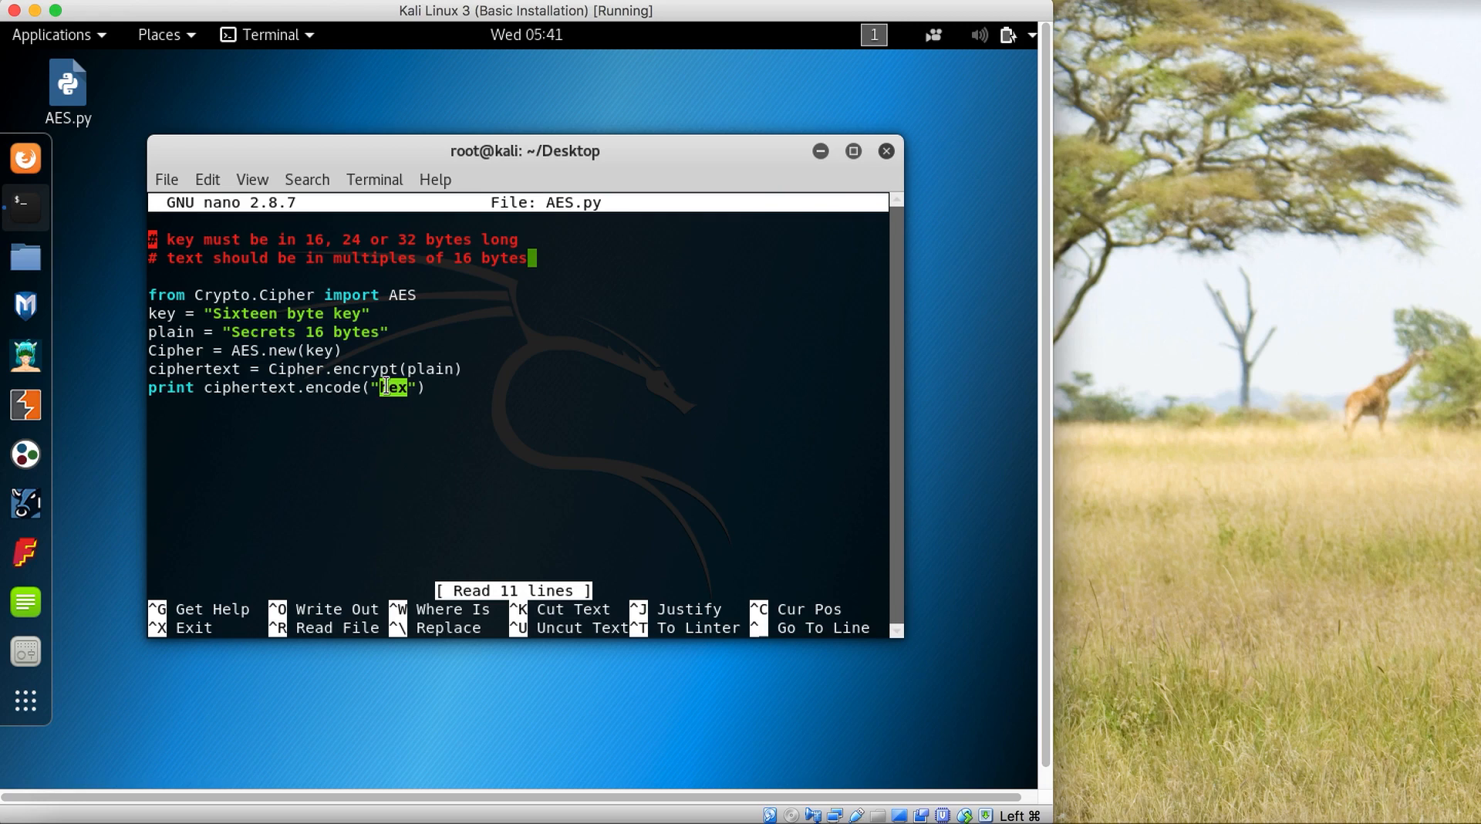
Leave nano and run python AES.py to print the hex ciphertext 3035d25d5a79a900fab979327bb15e4f
{"action": "key", "text": "ctrl+x"}
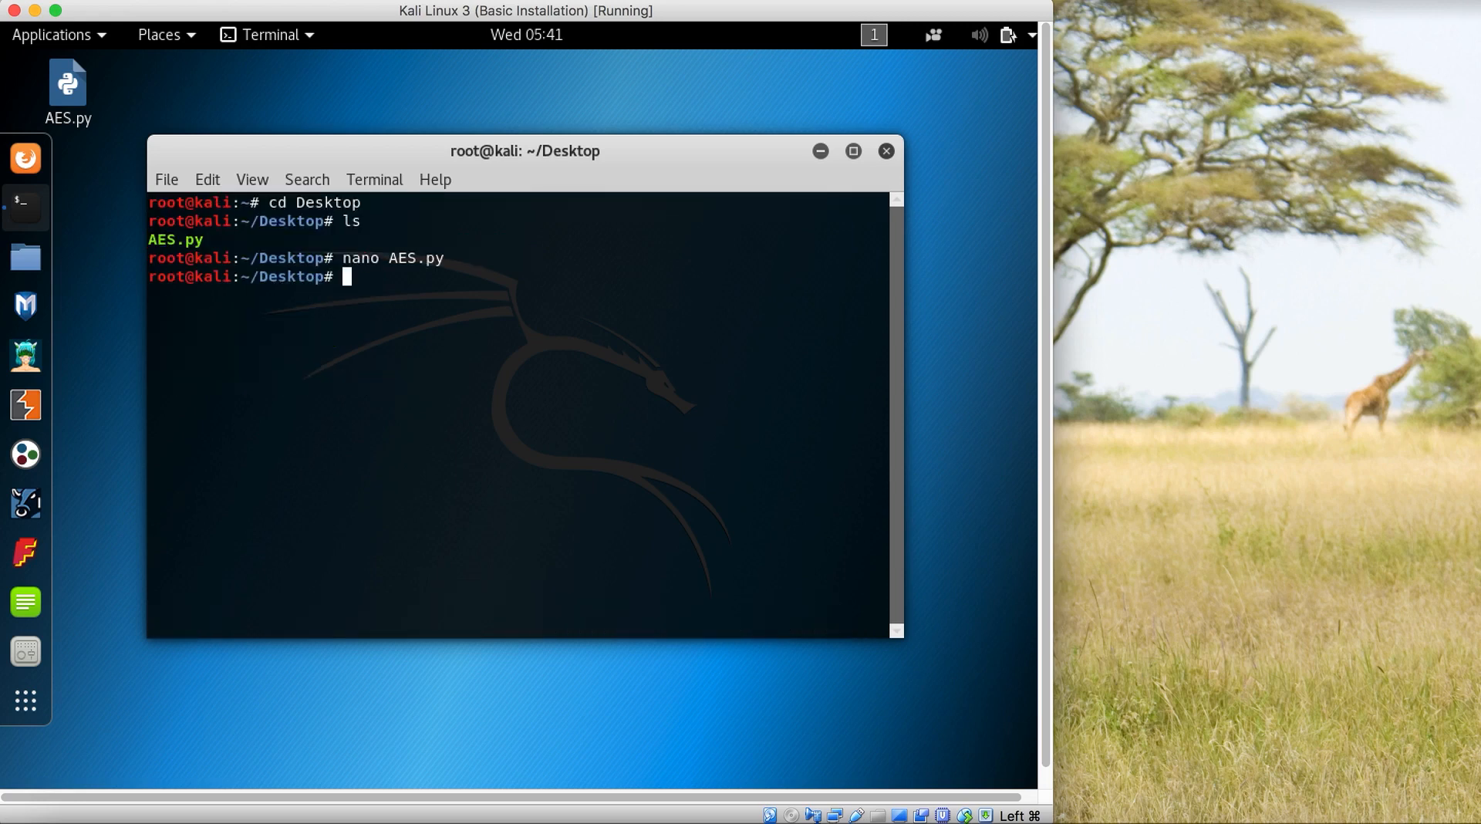
{"action": "type", "text": "nano AES.py"}
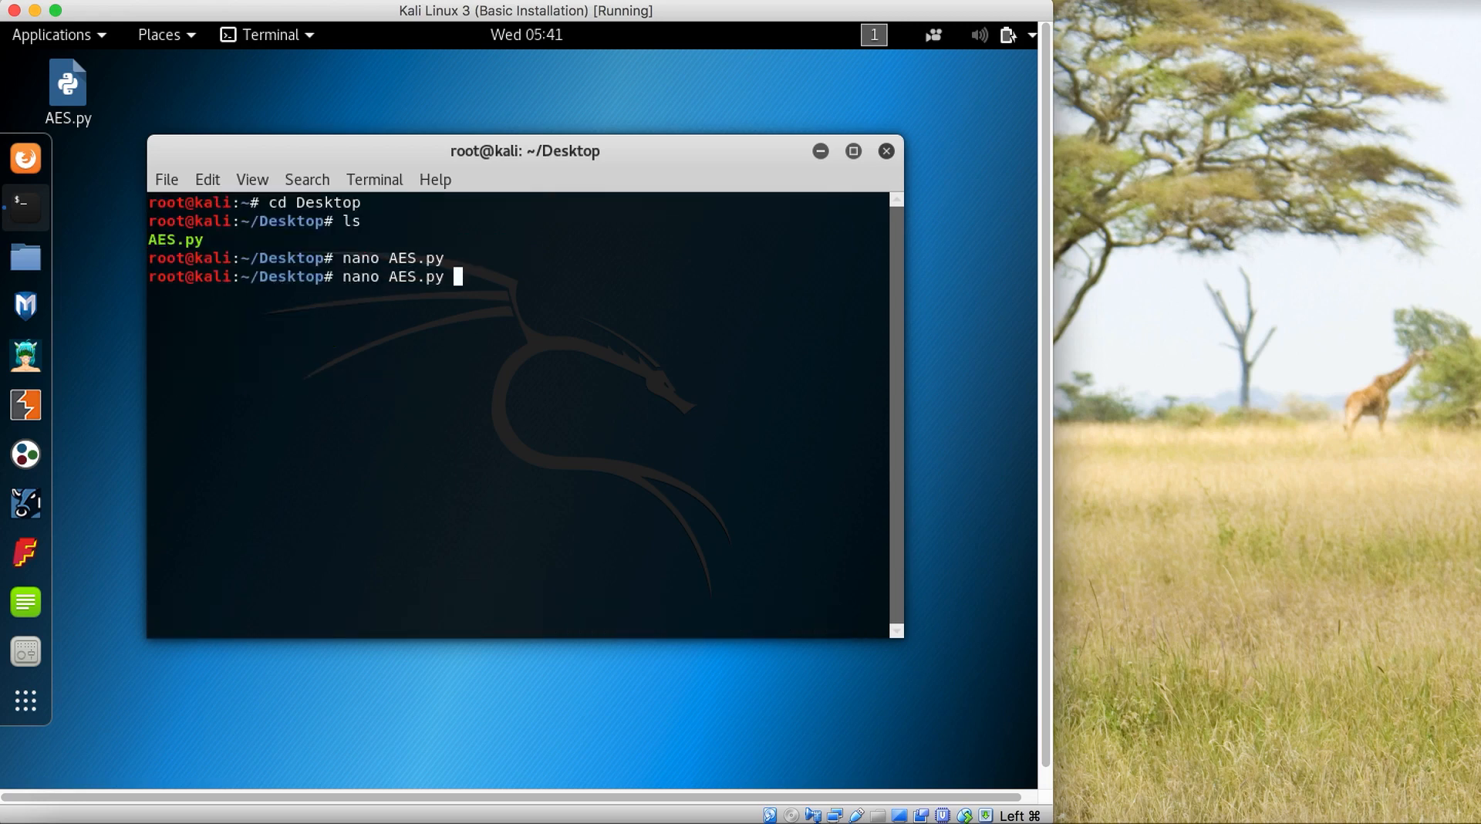
{"action": "type", "text": "python"}
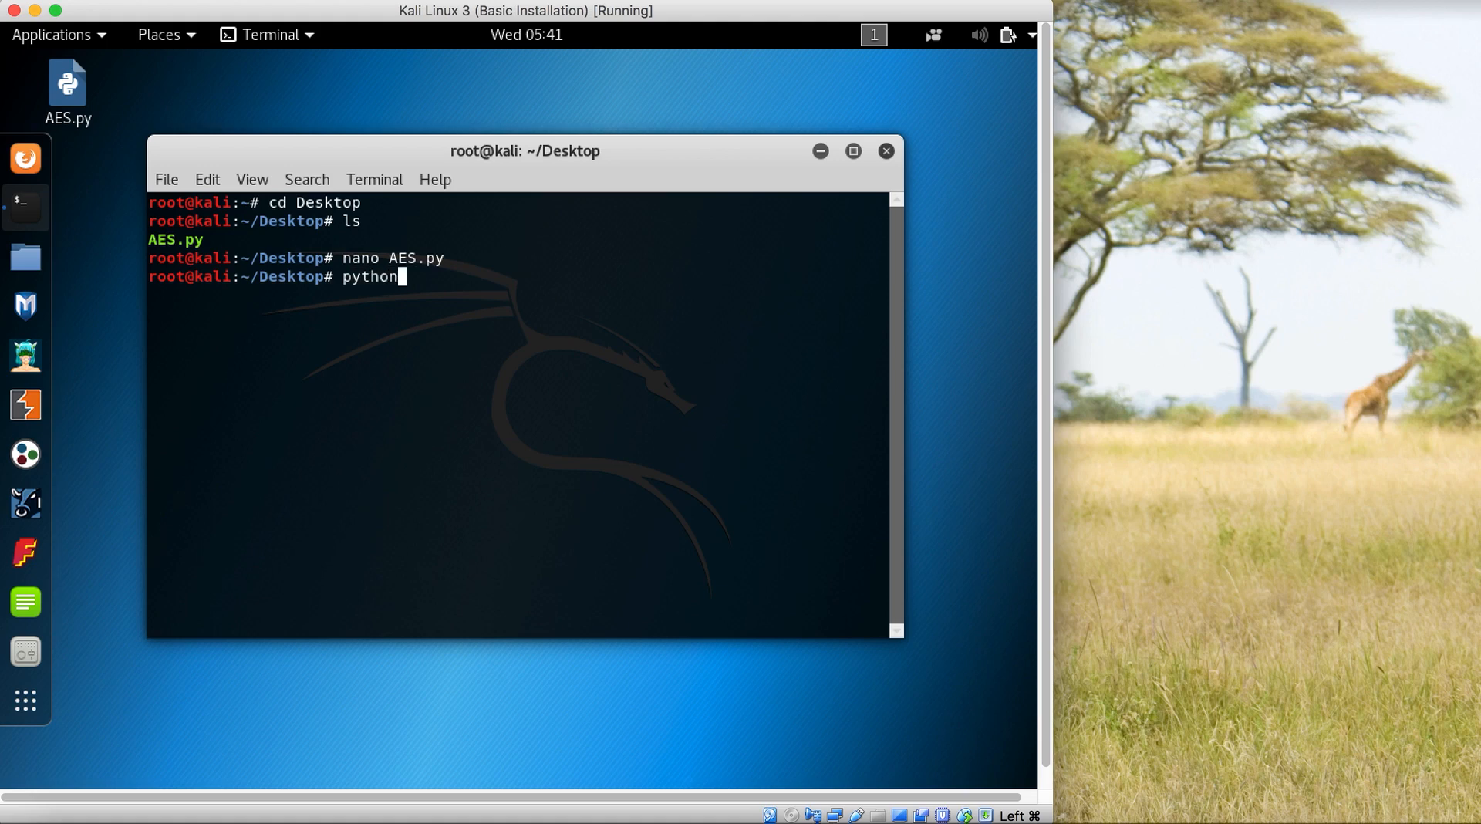
{"action": "type", "text": "AES.py"}
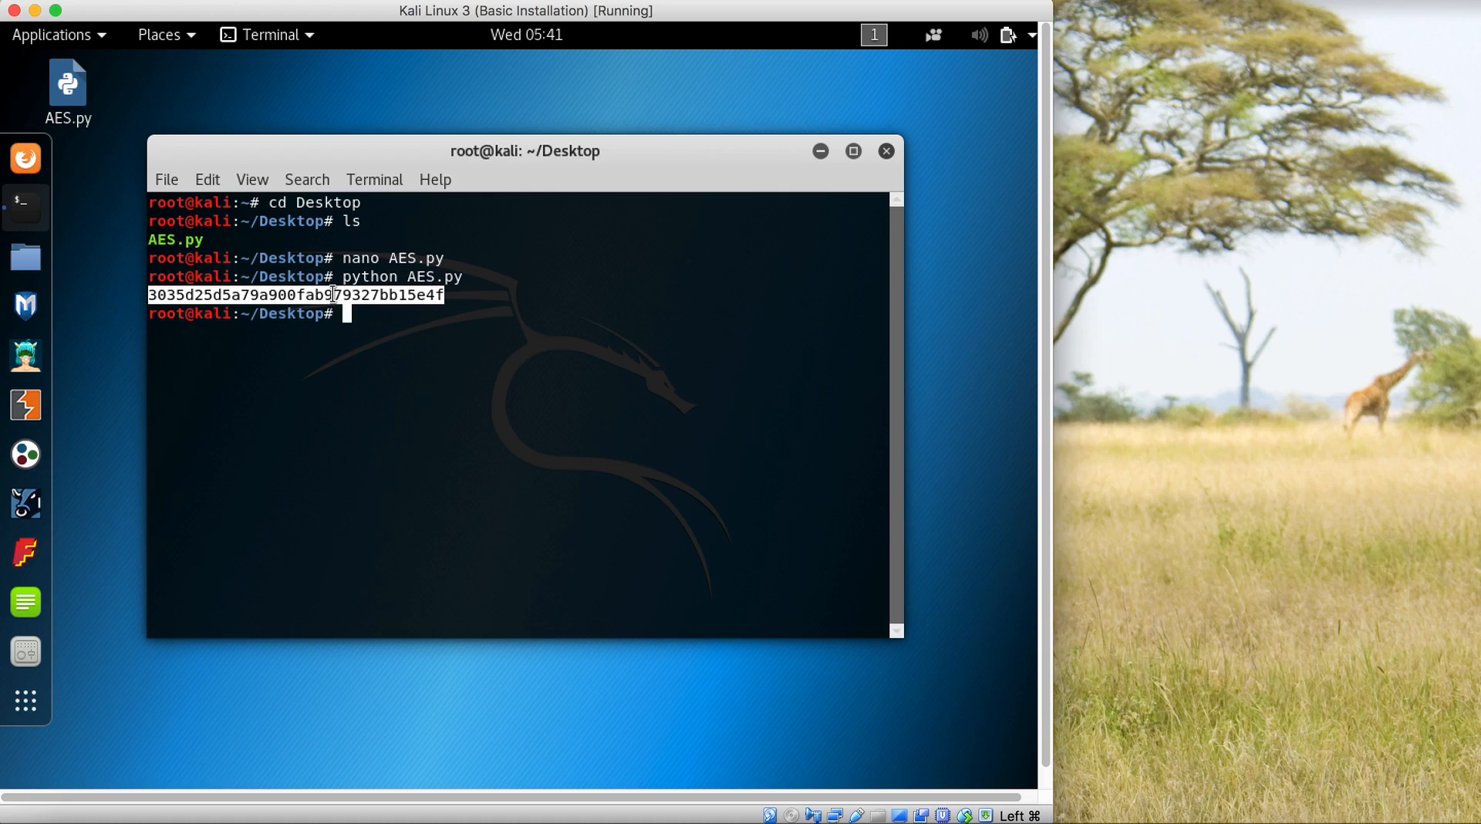
{"action": "mouse_move", "coordinate": [555, 325]}
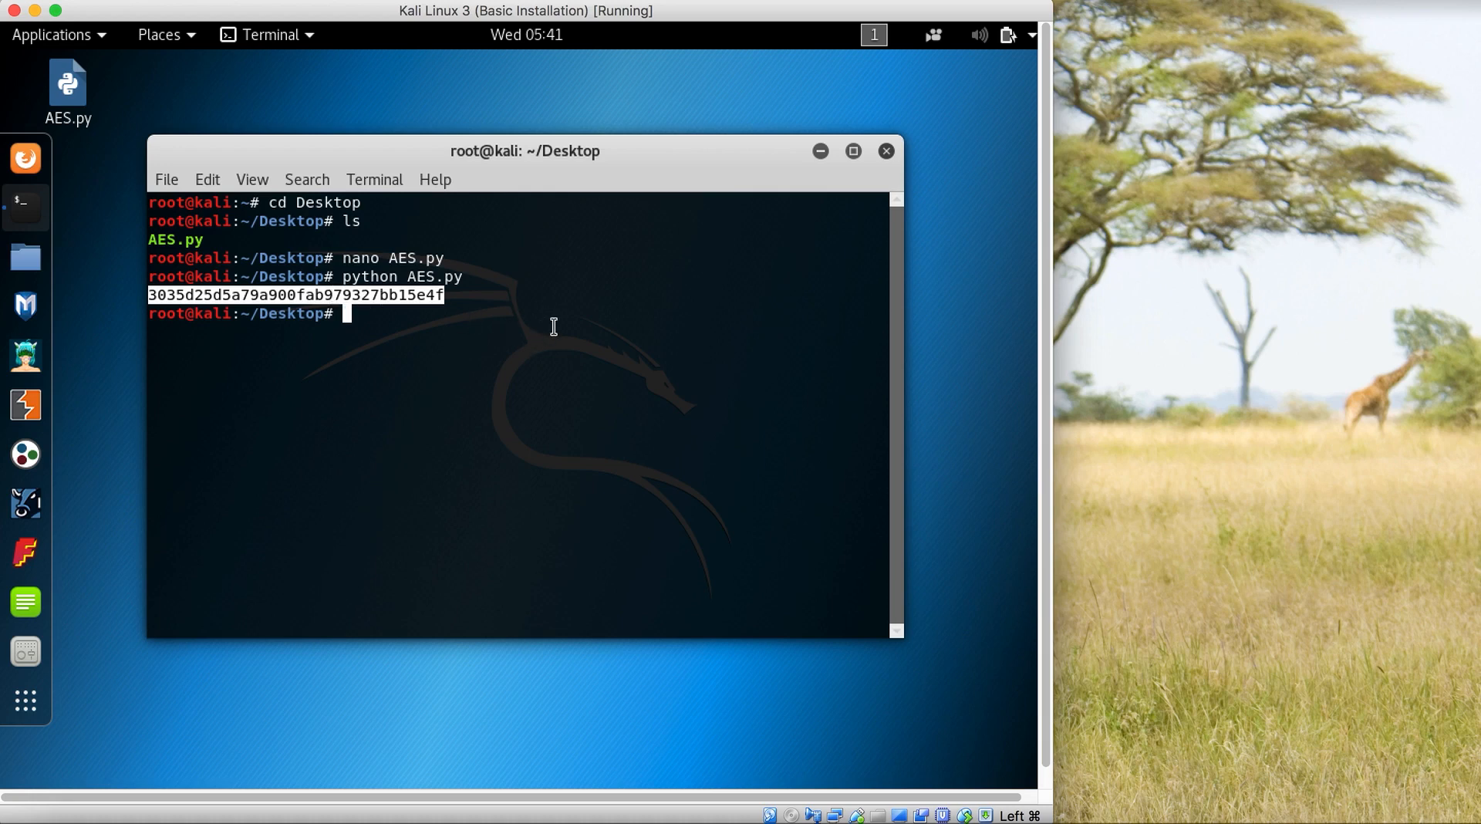
{"action": "mouse_move", "coordinate": [592, 310]}
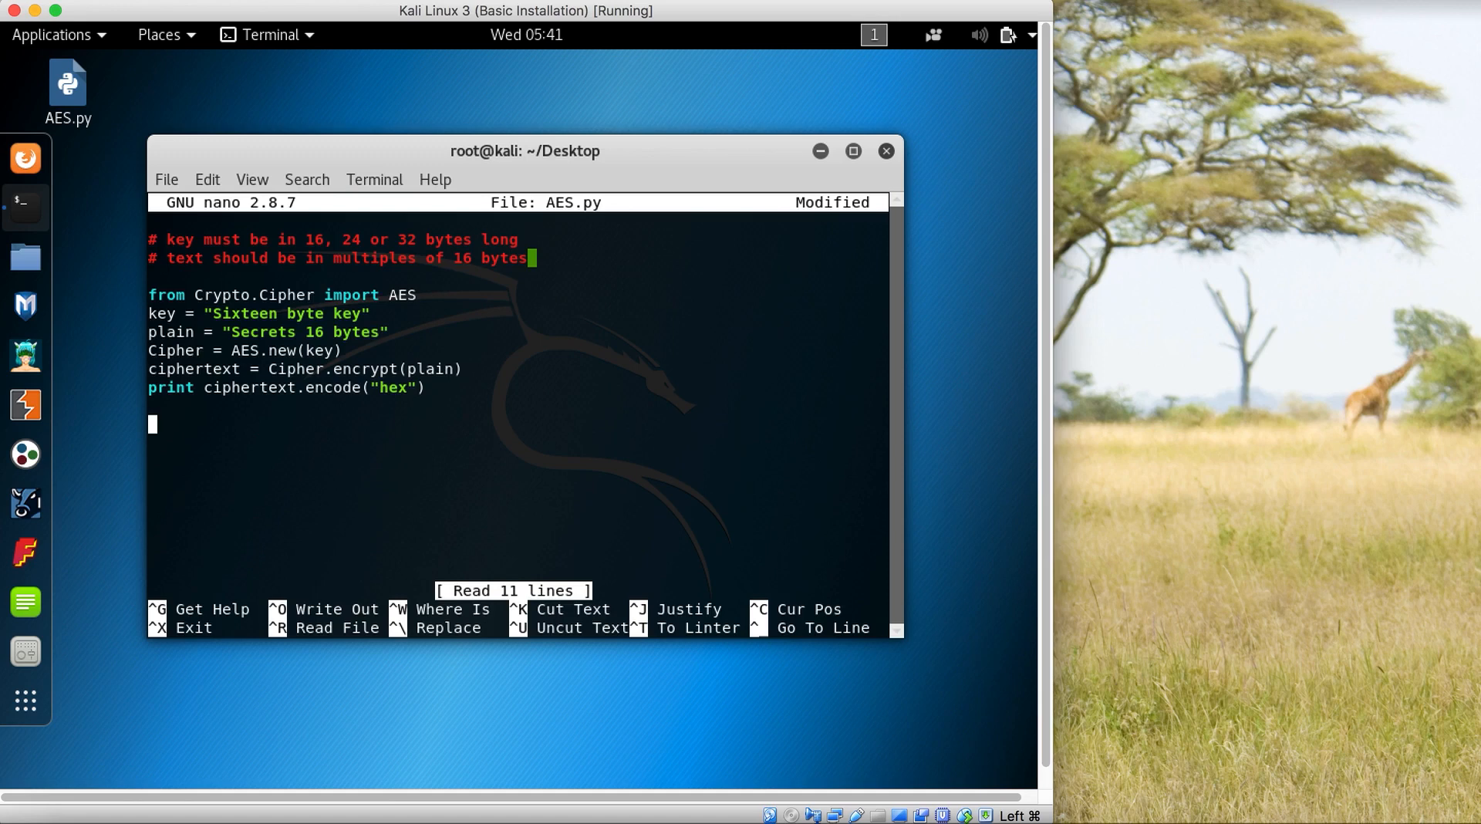
Add plaintext = Cipher.decrypt(ciphertext) to AES.py and exit, prompting to save changes
{"action": "type", "text": "plainte"}
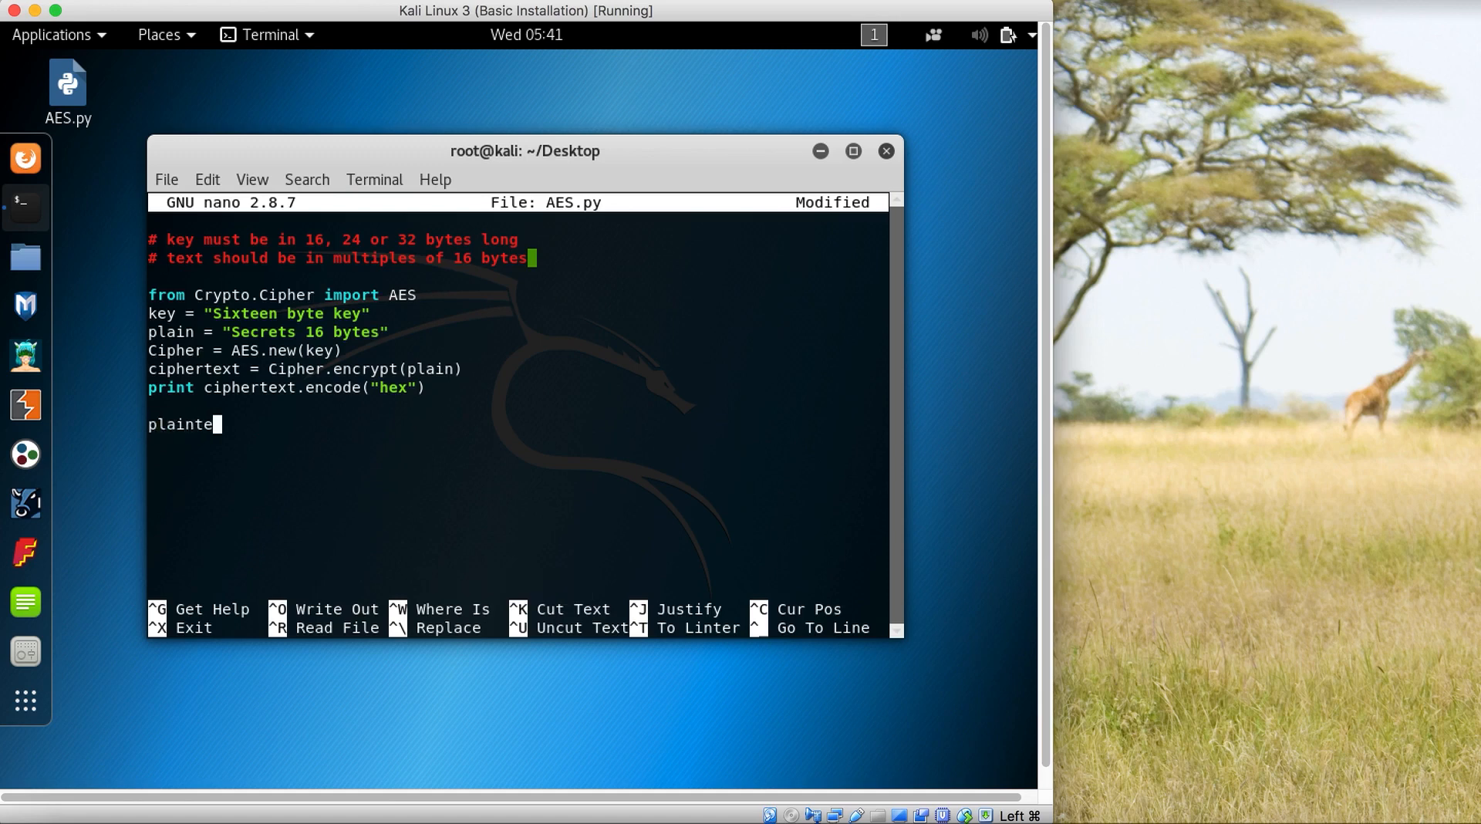
{"action": "type", "text": "xt ="}
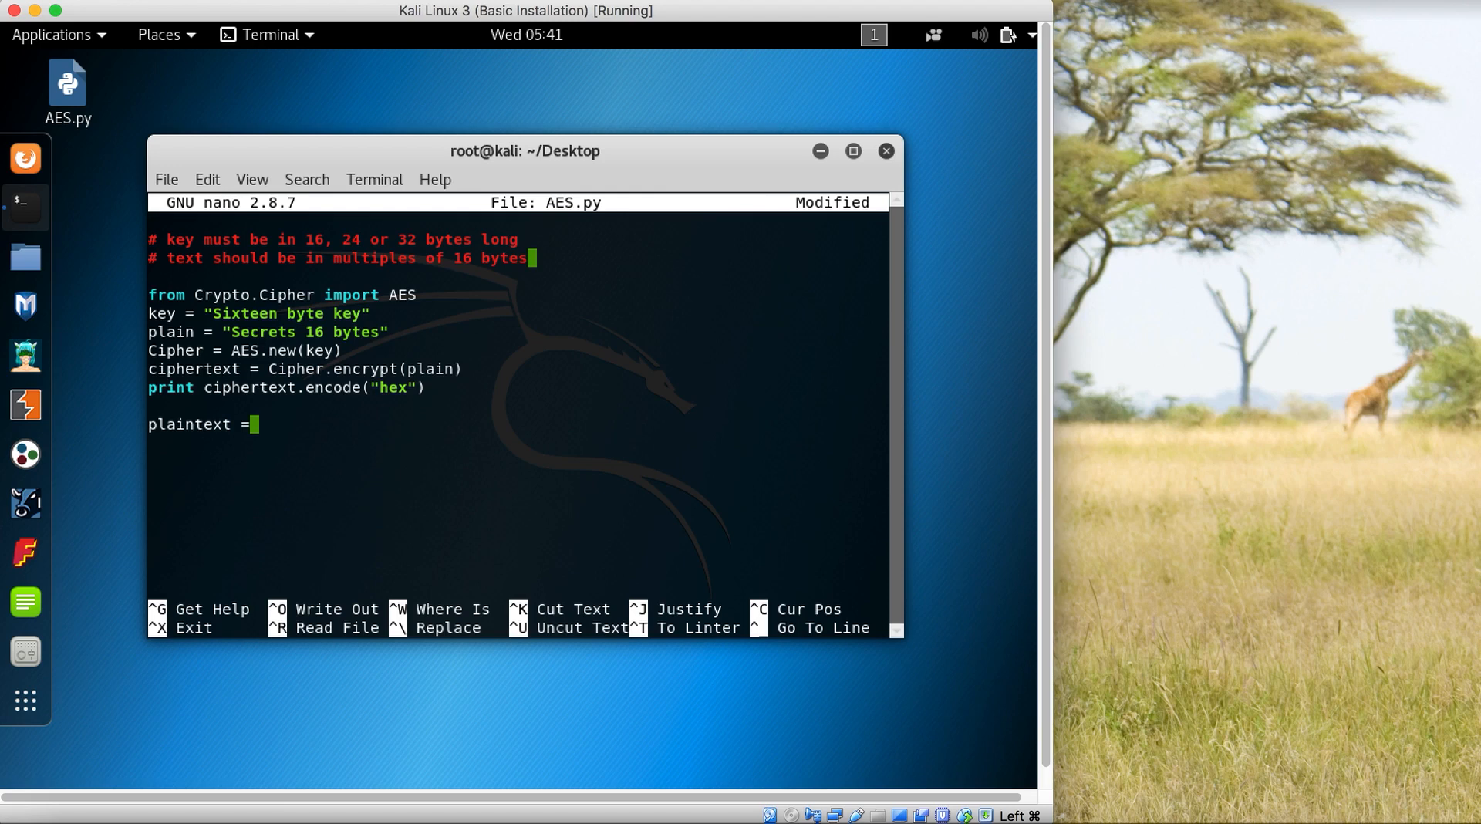
{"action": "type", "text": "Cipher."}
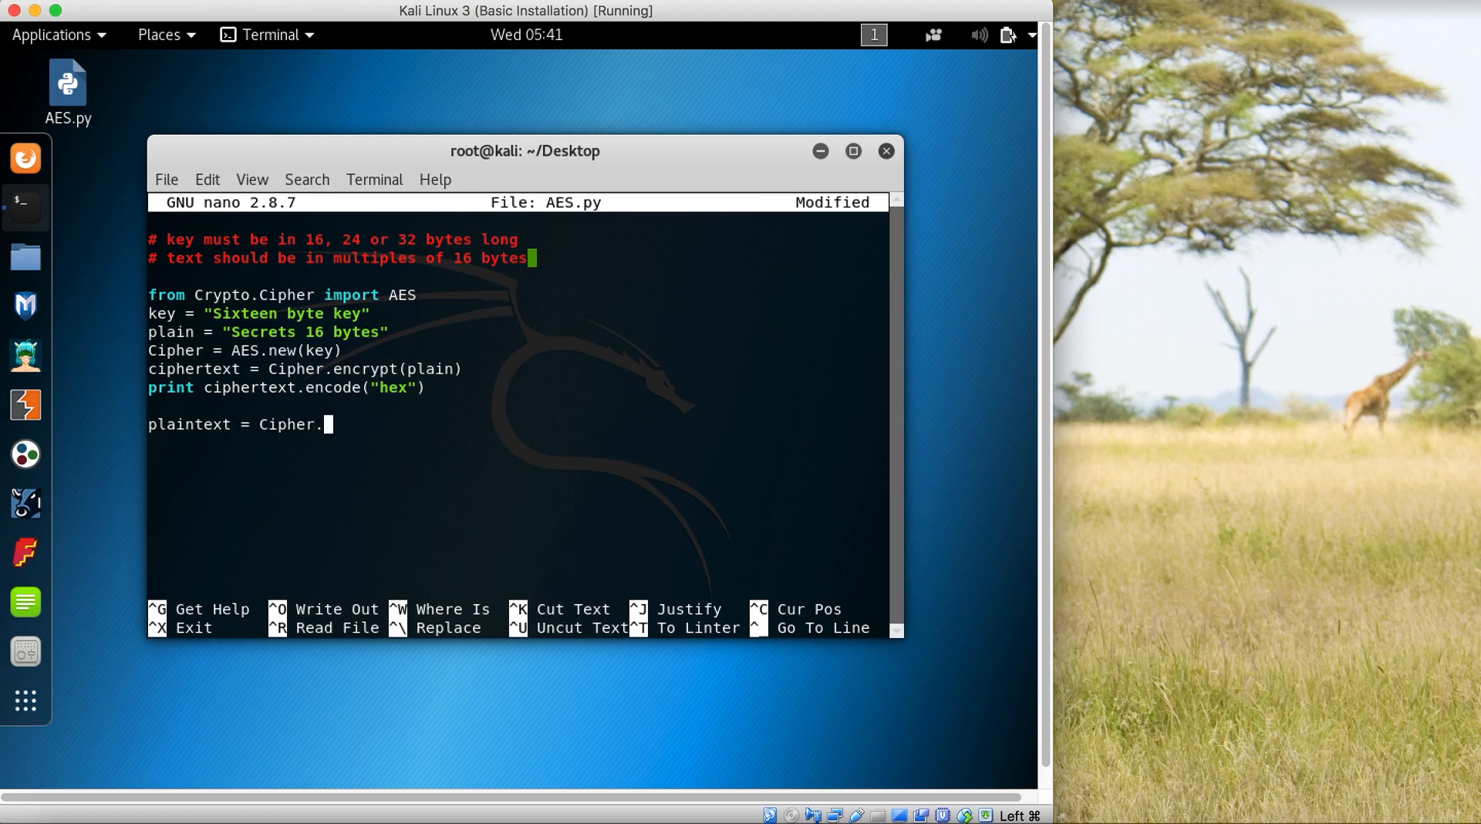
{"action": "type", "text": "decrypt"}
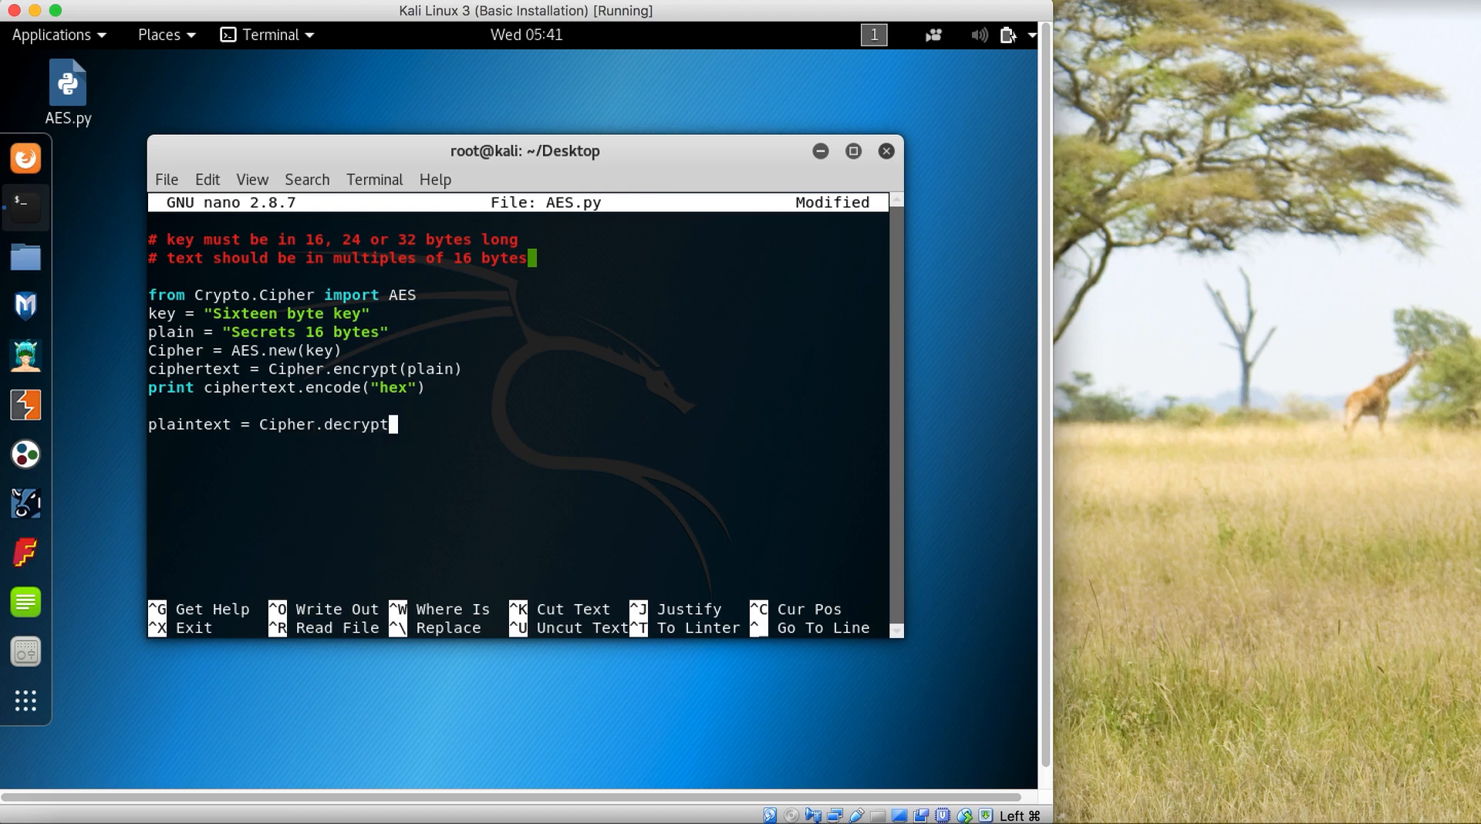
{"action": "type", "text": "()"}
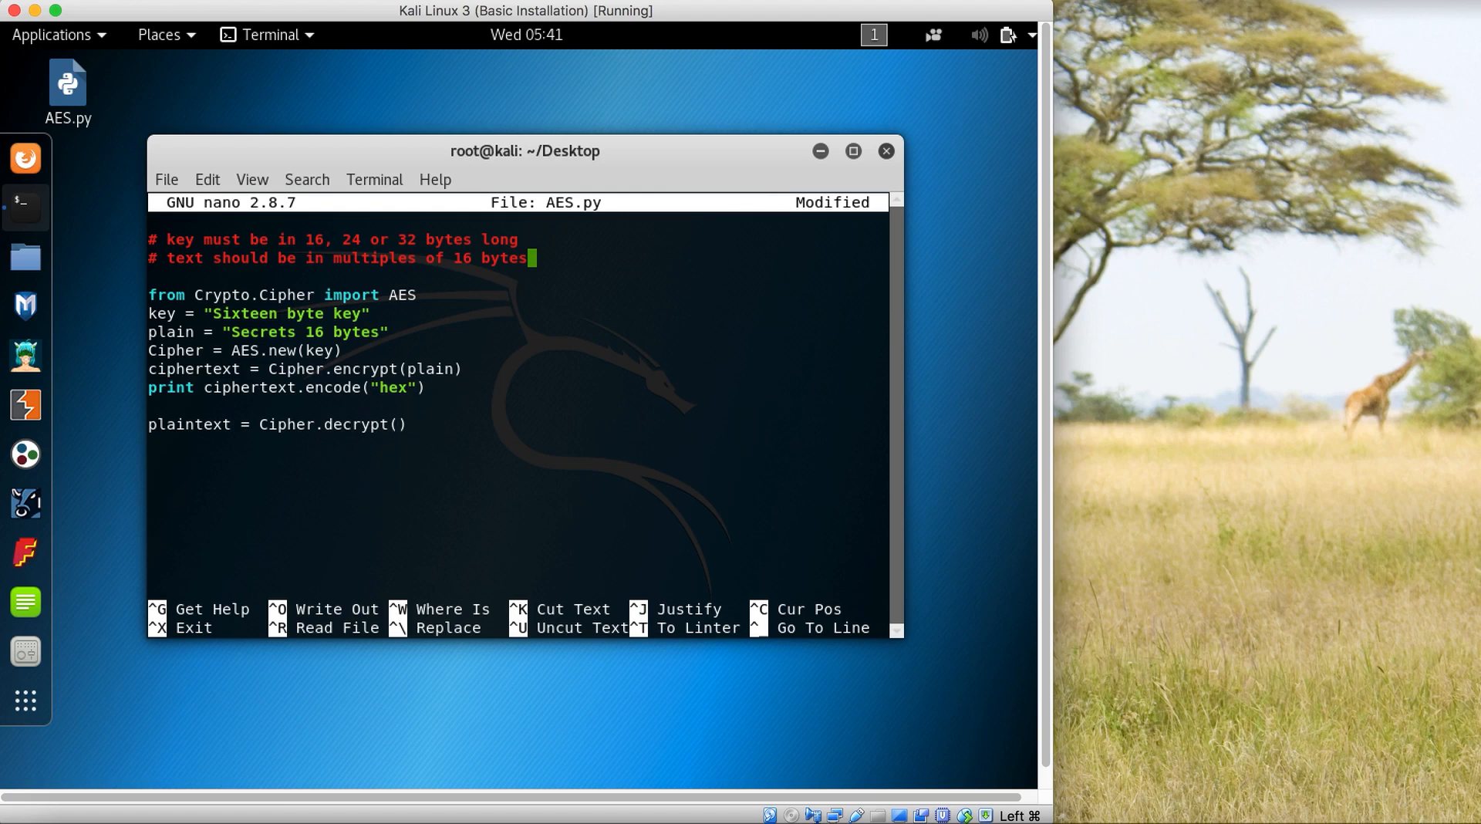
{"action": "type", "text": "ciphertext"}
{"action": "type", "text": "print plaintext"}
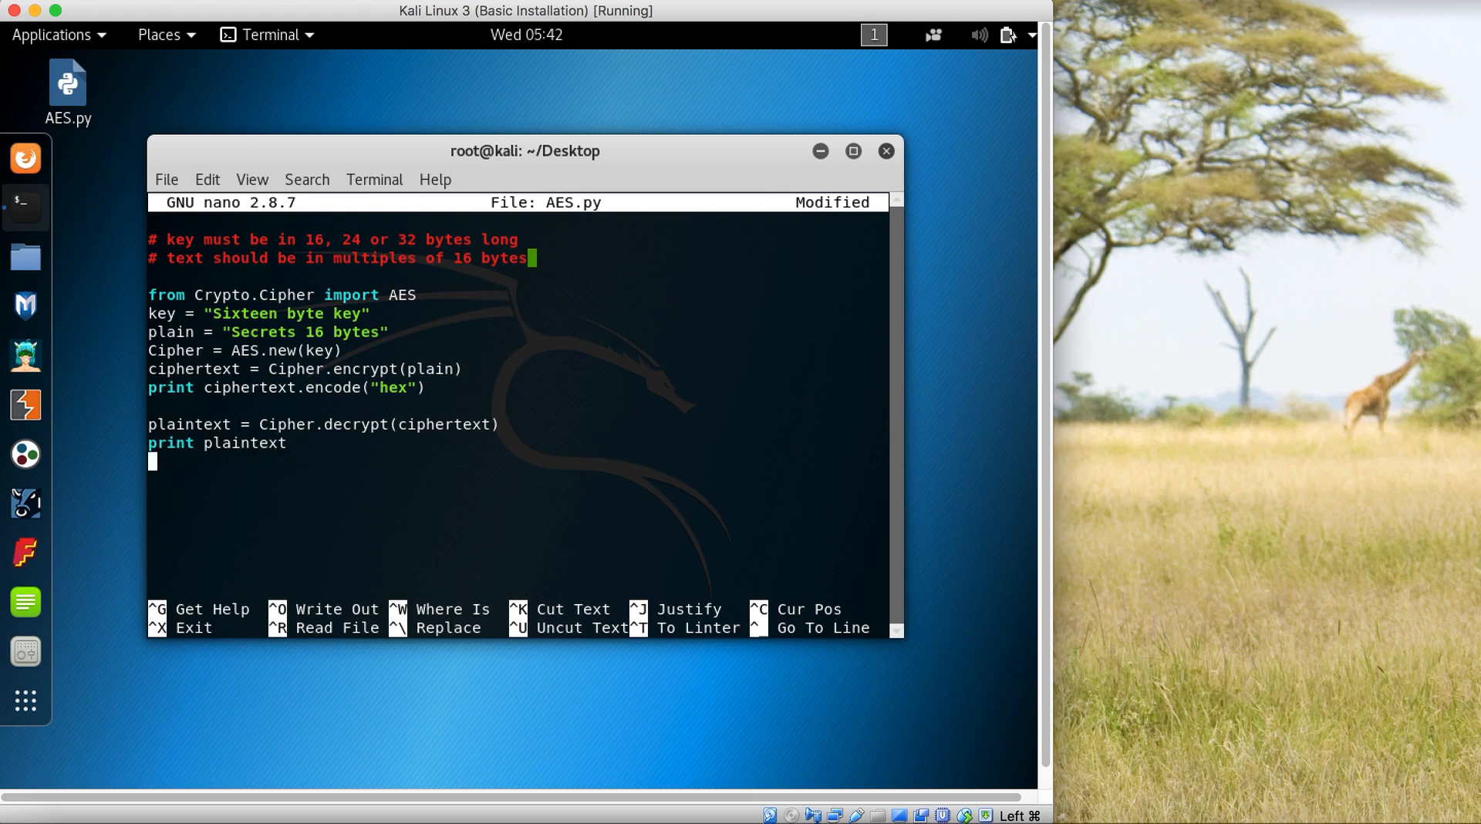
{"action": "key", "text": "ctrl+x"}
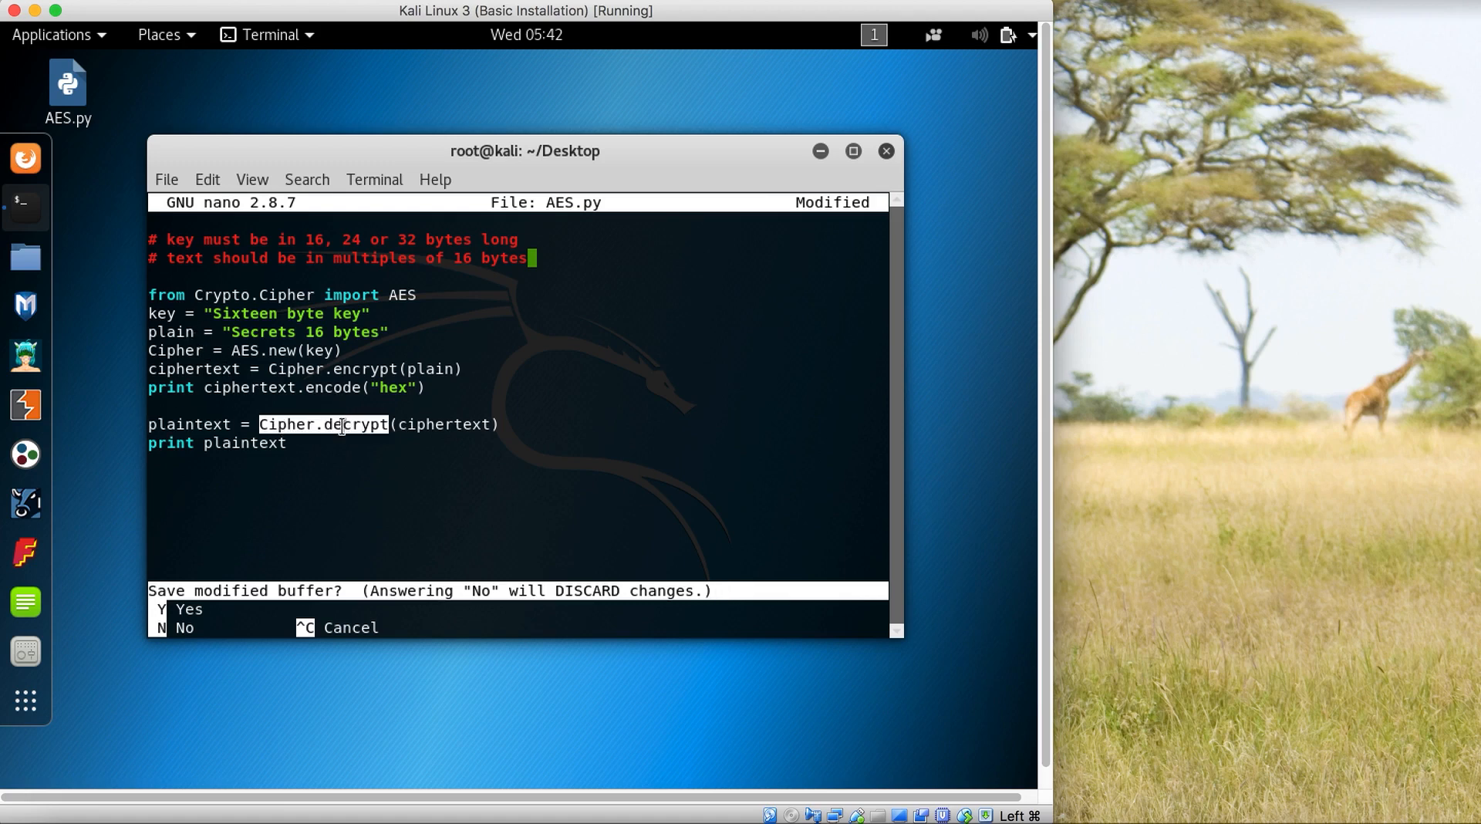
{"action": "mouse_move", "coordinate": [184, 369]}
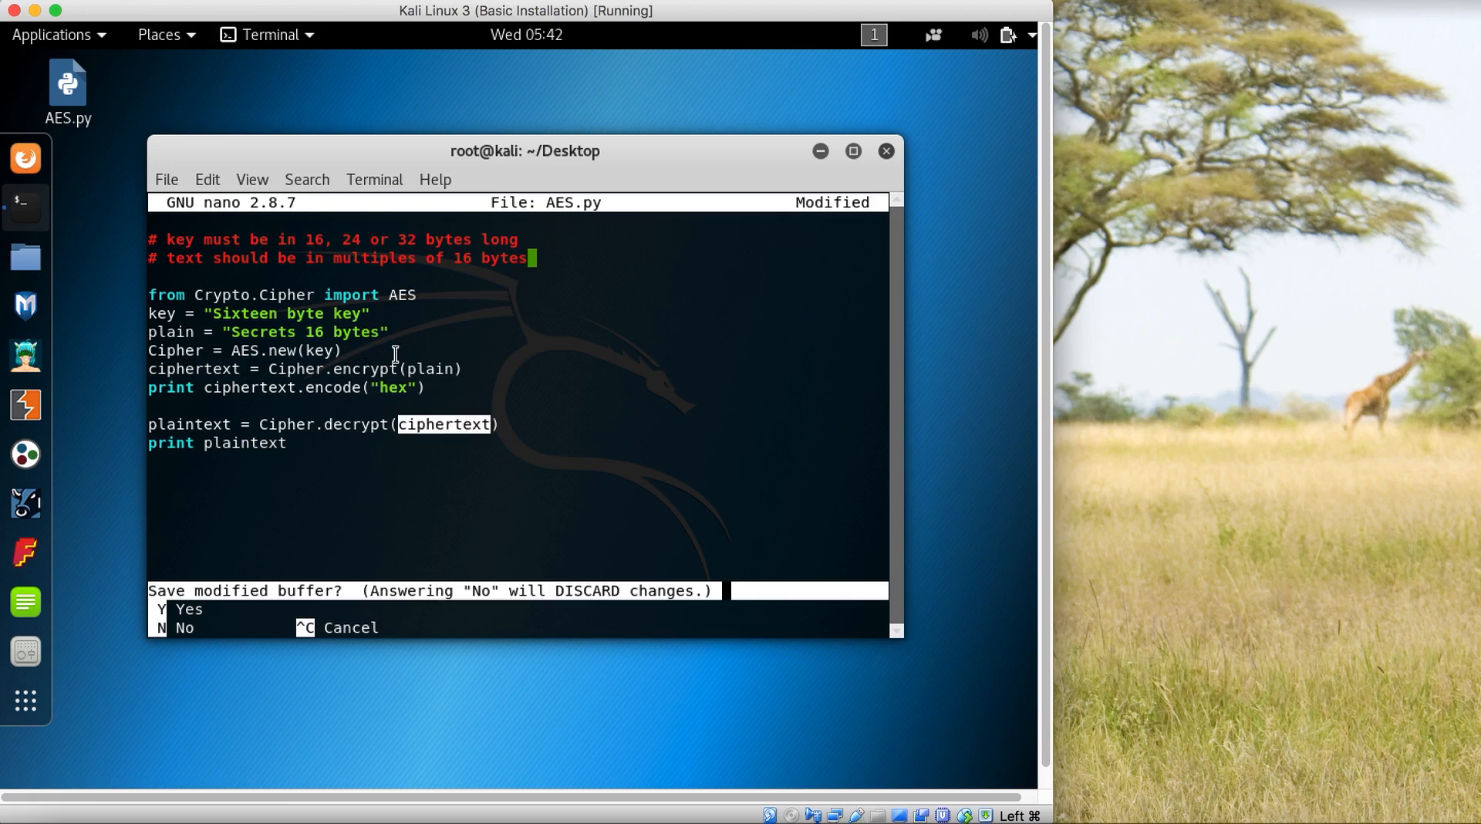
{"action": "mouse_move", "coordinate": [435, 406]}
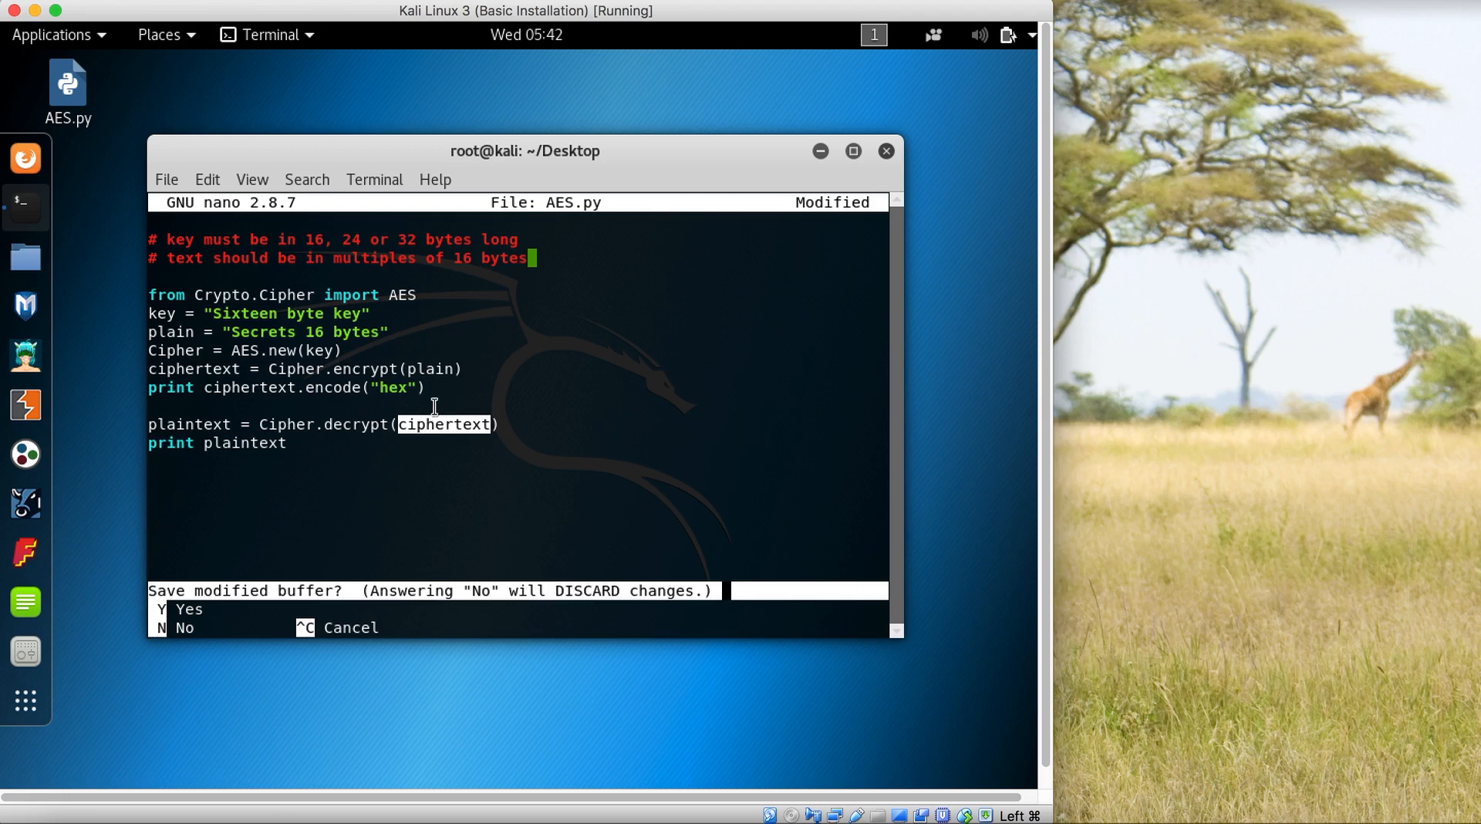
{"action": "mouse_move", "coordinate": [358, 353]}
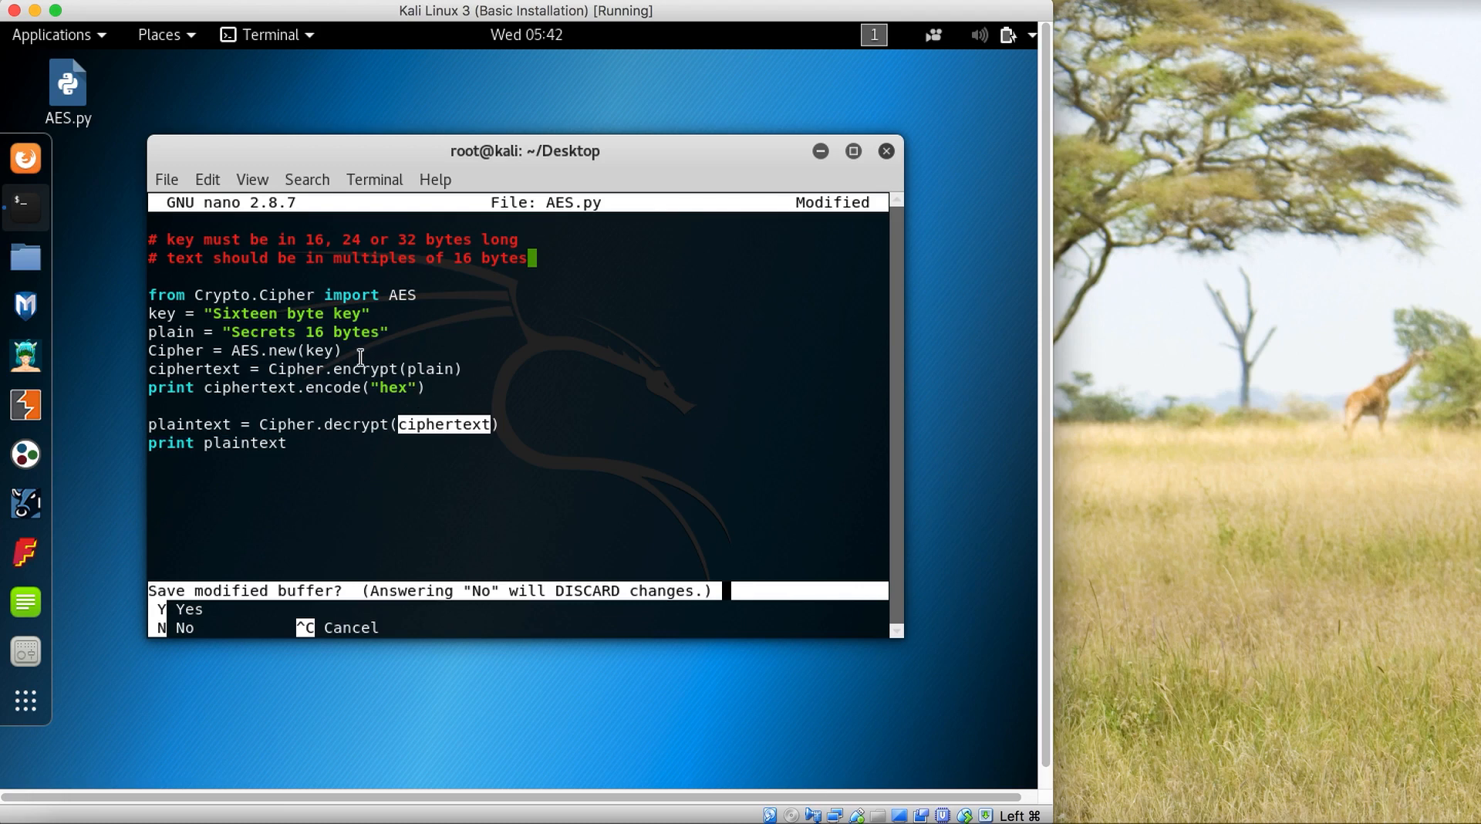
{"action": "mouse_move", "coordinate": [234, 446]}
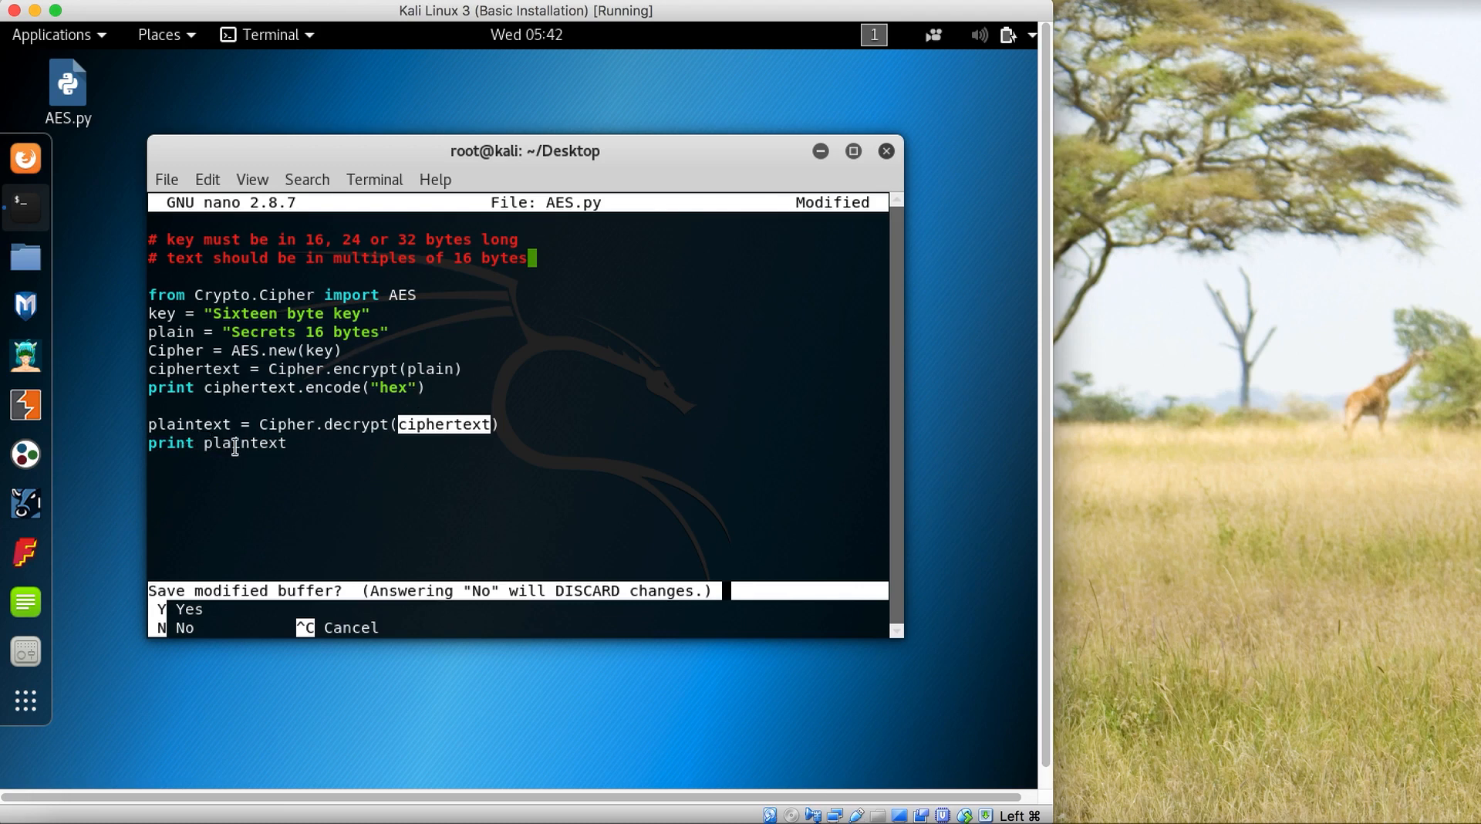
{"action": "mouse_move", "coordinate": [272, 454]}
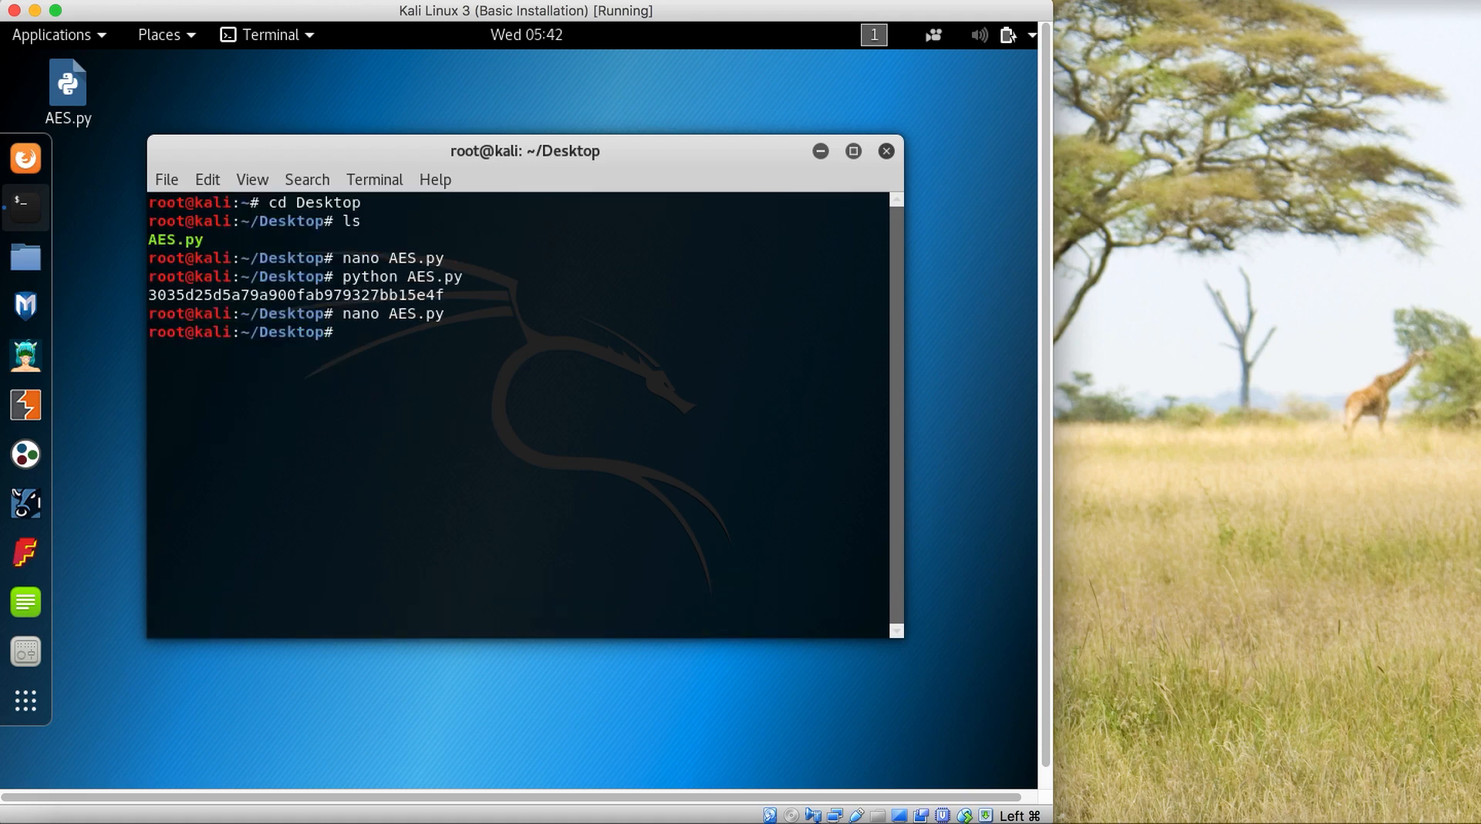
Rerun python AES.py and highlight the hex ciphertext and the decrypted word Secrets
{"action": "type", "text": "python AES.py"}
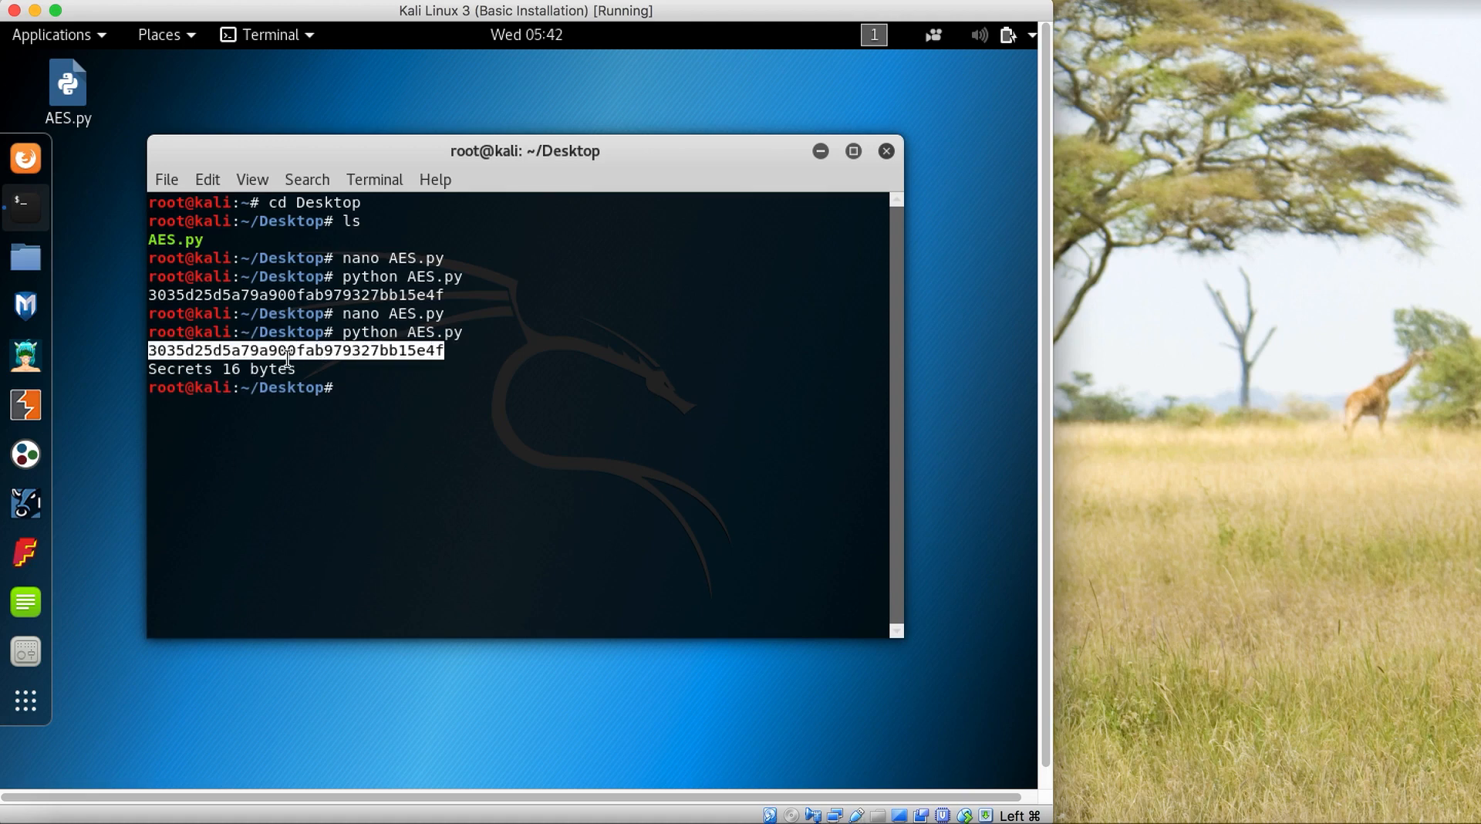
{"action": "double_click", "coordinate": [272, 368]}
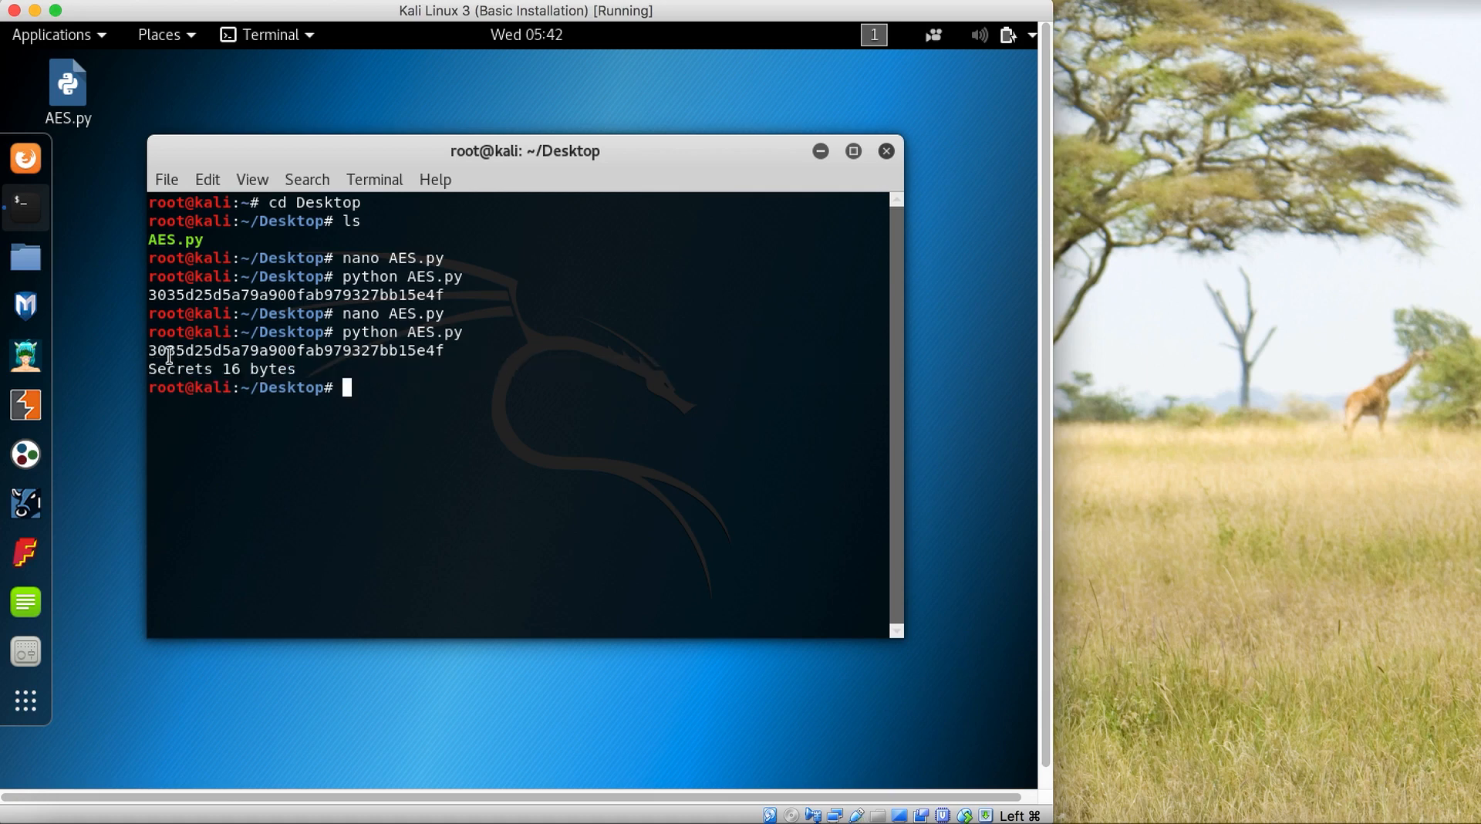
{"action": "double_click", "coordinate": [179, 368]}
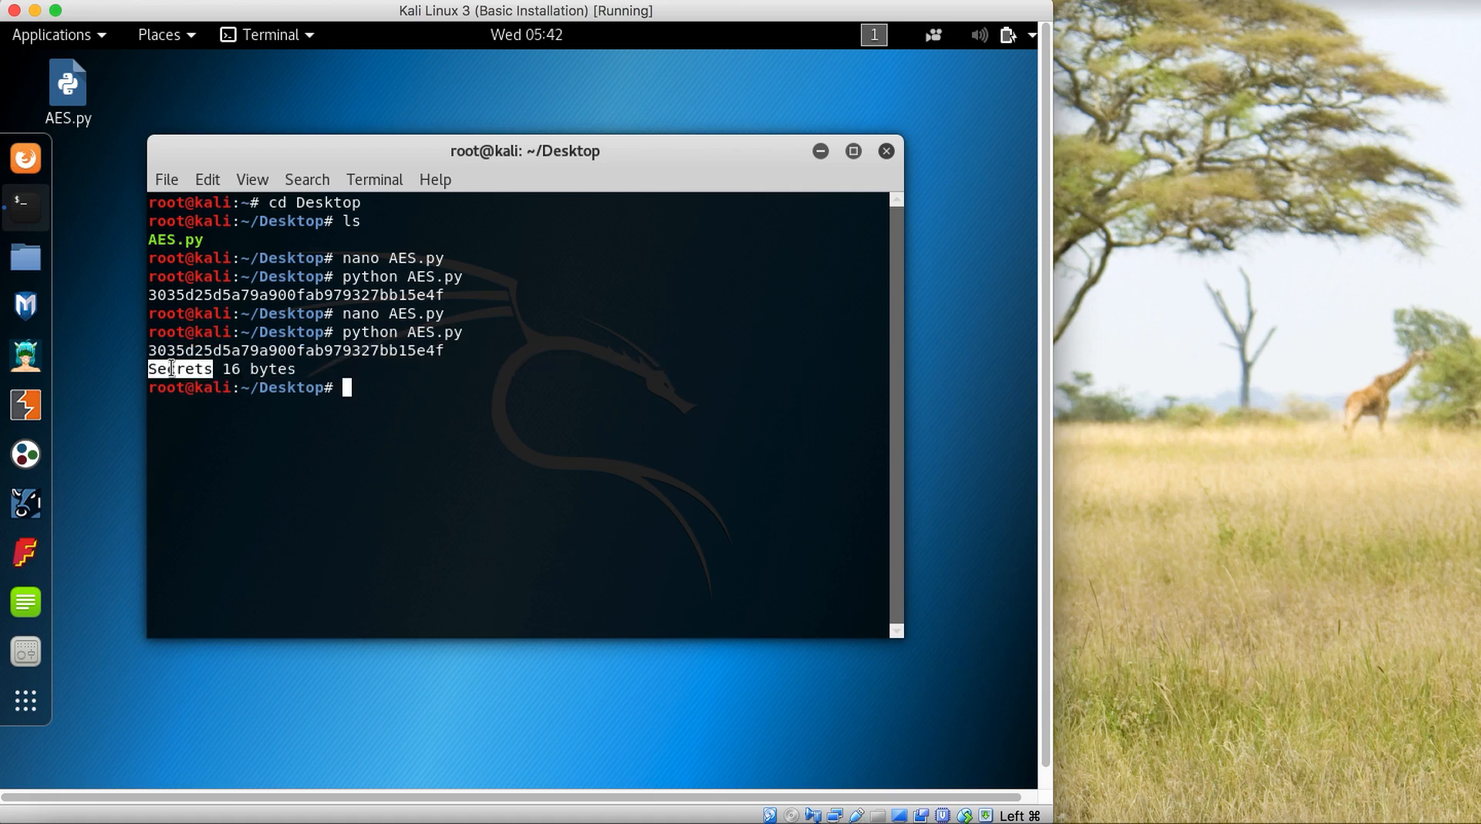